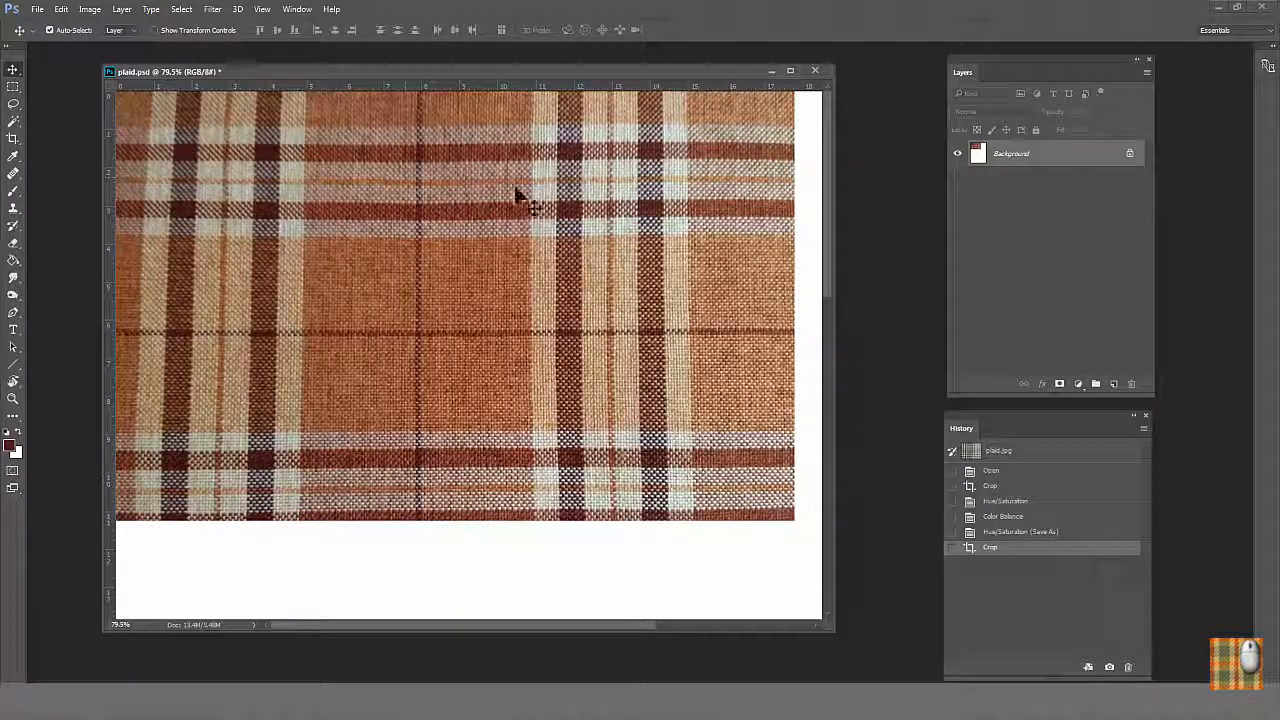
pyautogui.moveTo(195, 332)
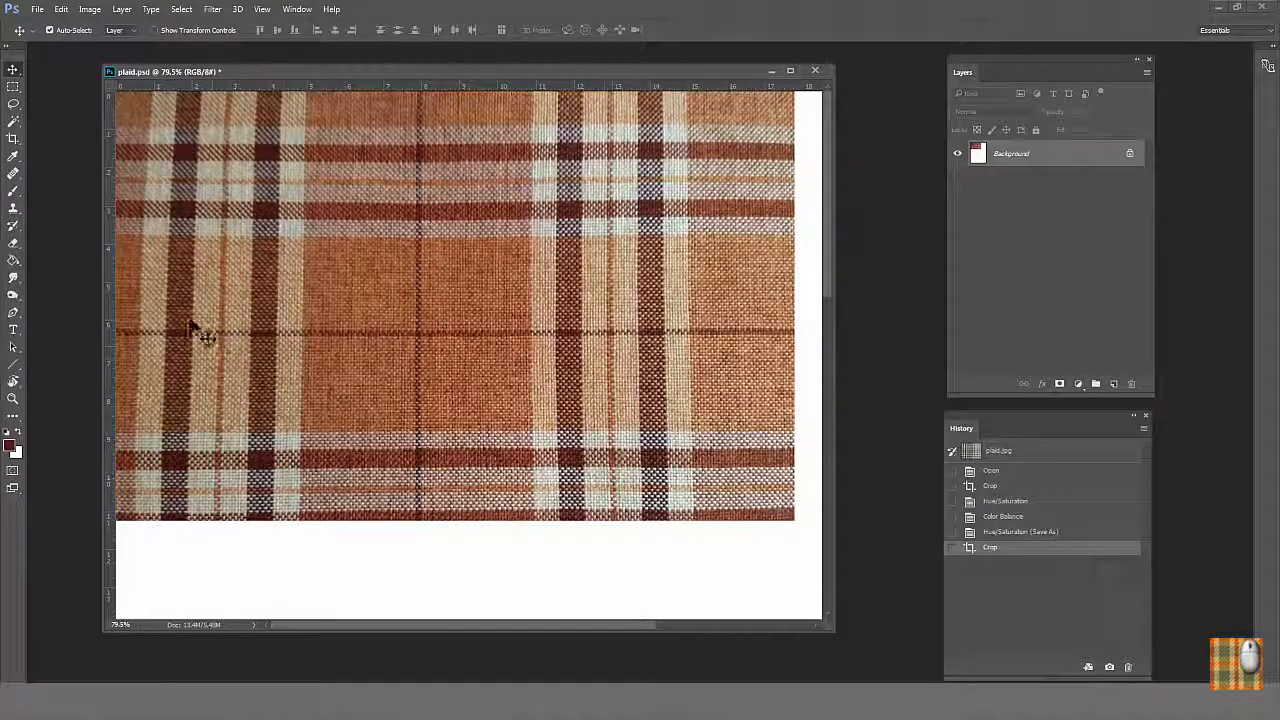
pyautogui.moveTo(150, 285)
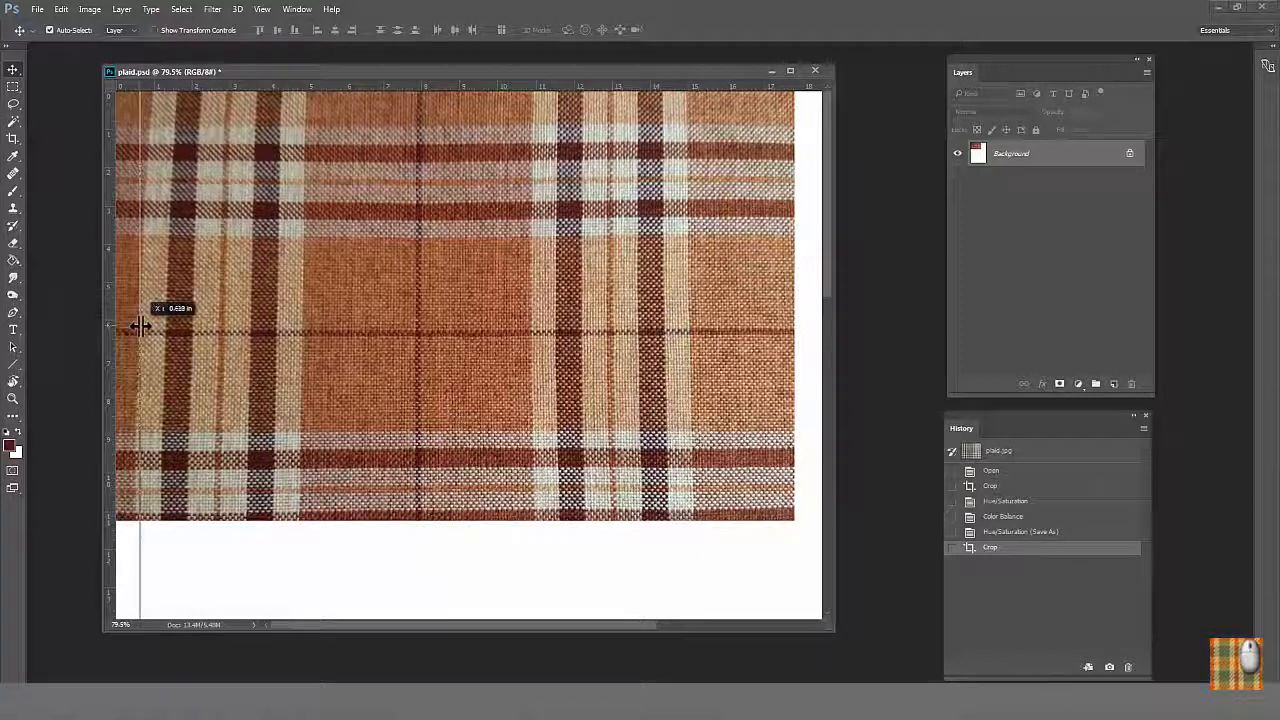
# Place guides along the left and top edges of one plaid repeat.
pyautogui.moveTo(140, 325); pyautogui.dragTo(515, 365)
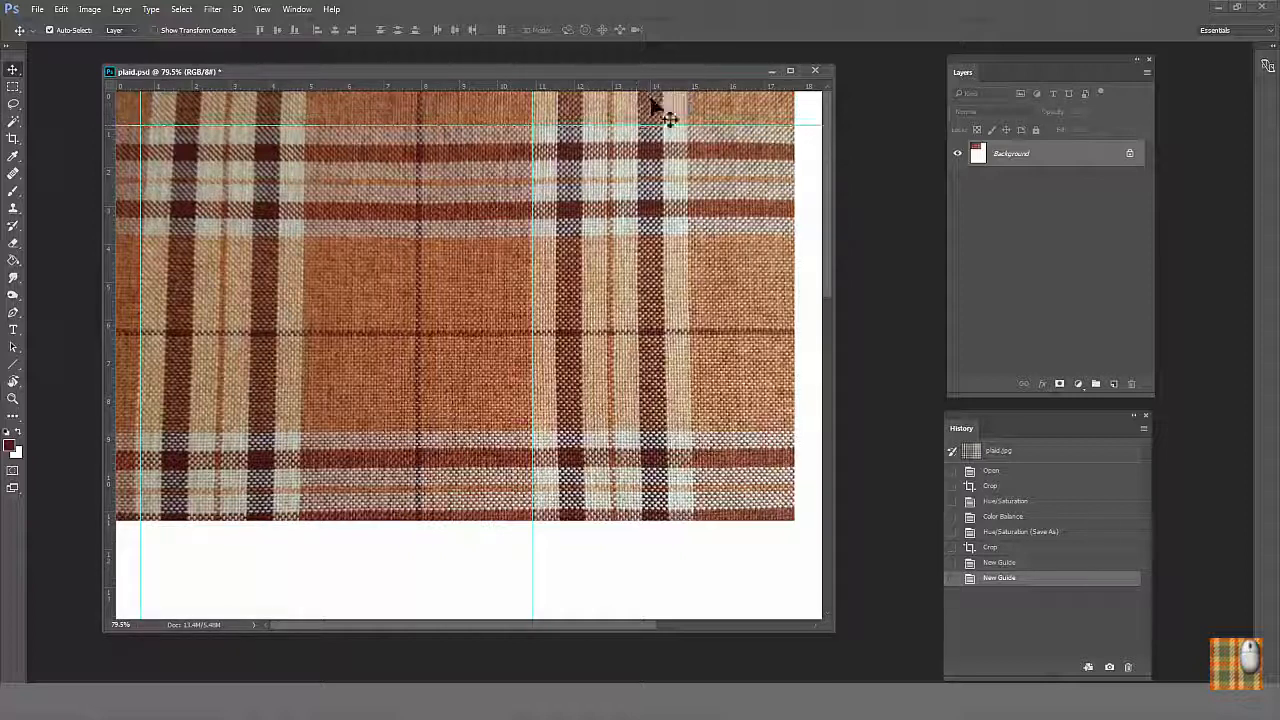
pyautogui.moveTo(680, 110); pyautogui.dragTo(680, 410)
pyautogui.write('repeat layer')
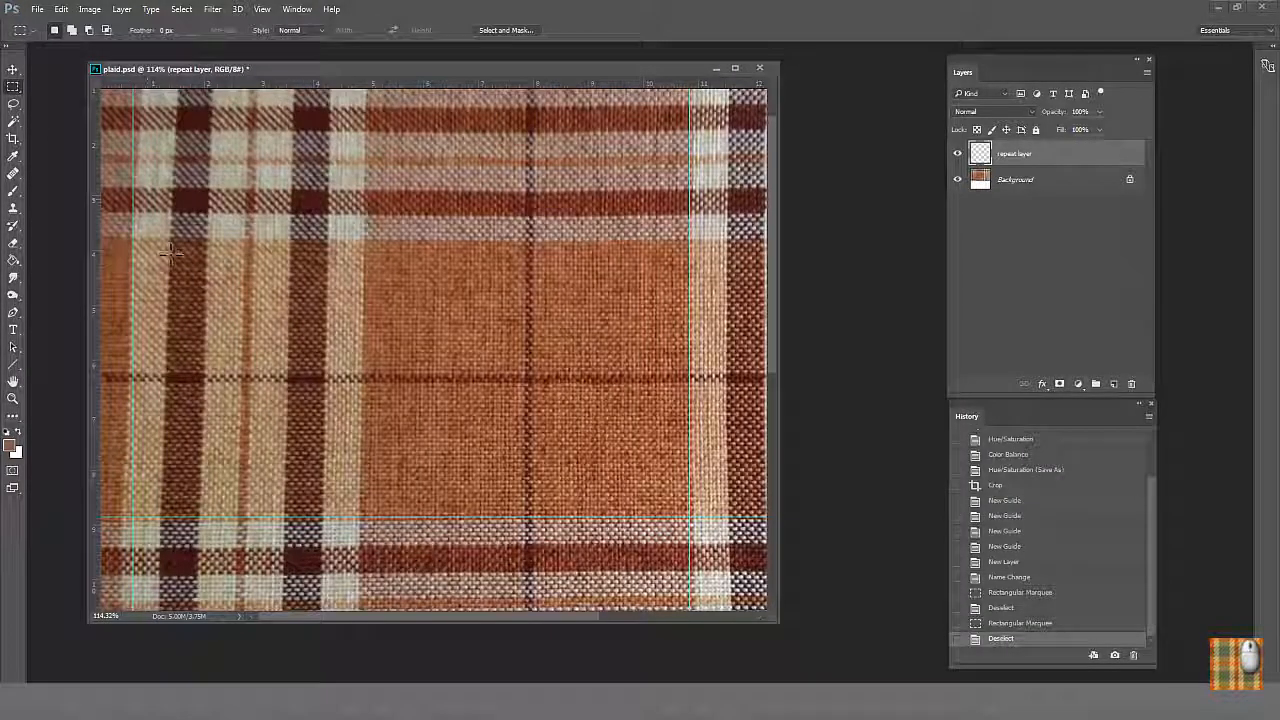
# Marquee-select a stripe region of the repeat for flat colour filling.
pyautogui.moveTo(170, 255); pyautogui.dragTo(140, 440)
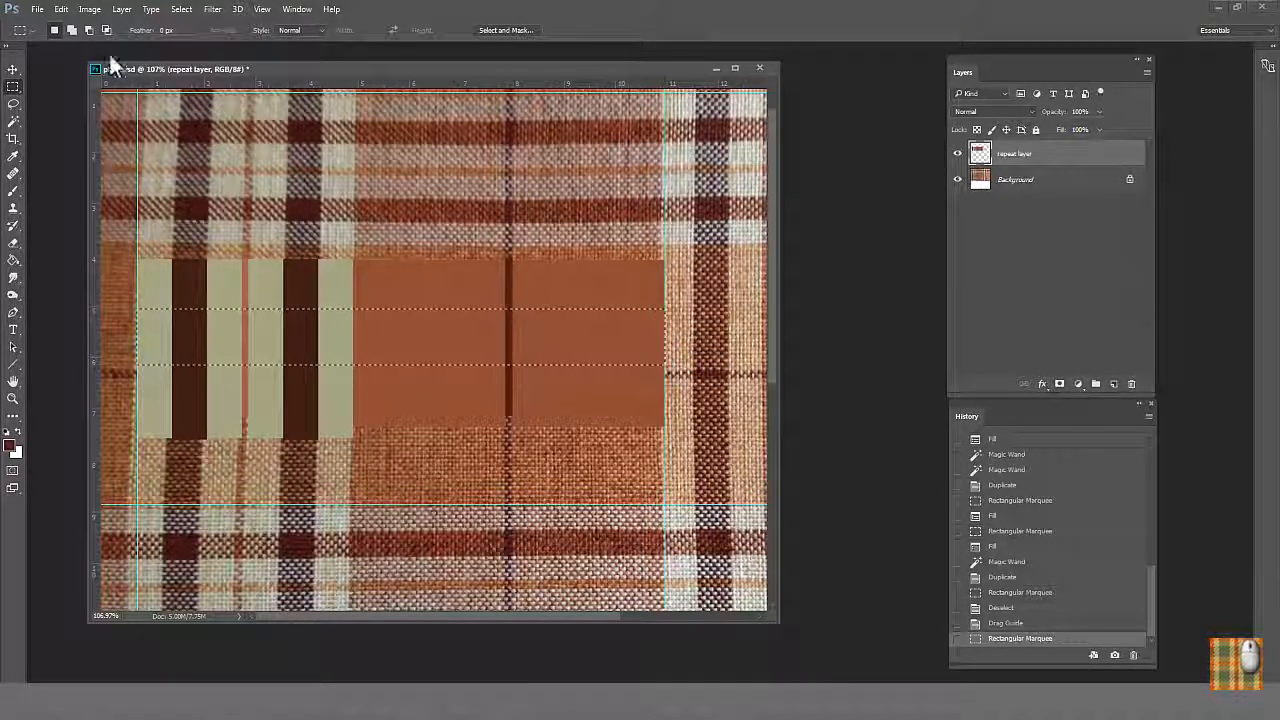
# Define the selected flat striped strip as a custom pattern.
pyautogui.click(37, 11)
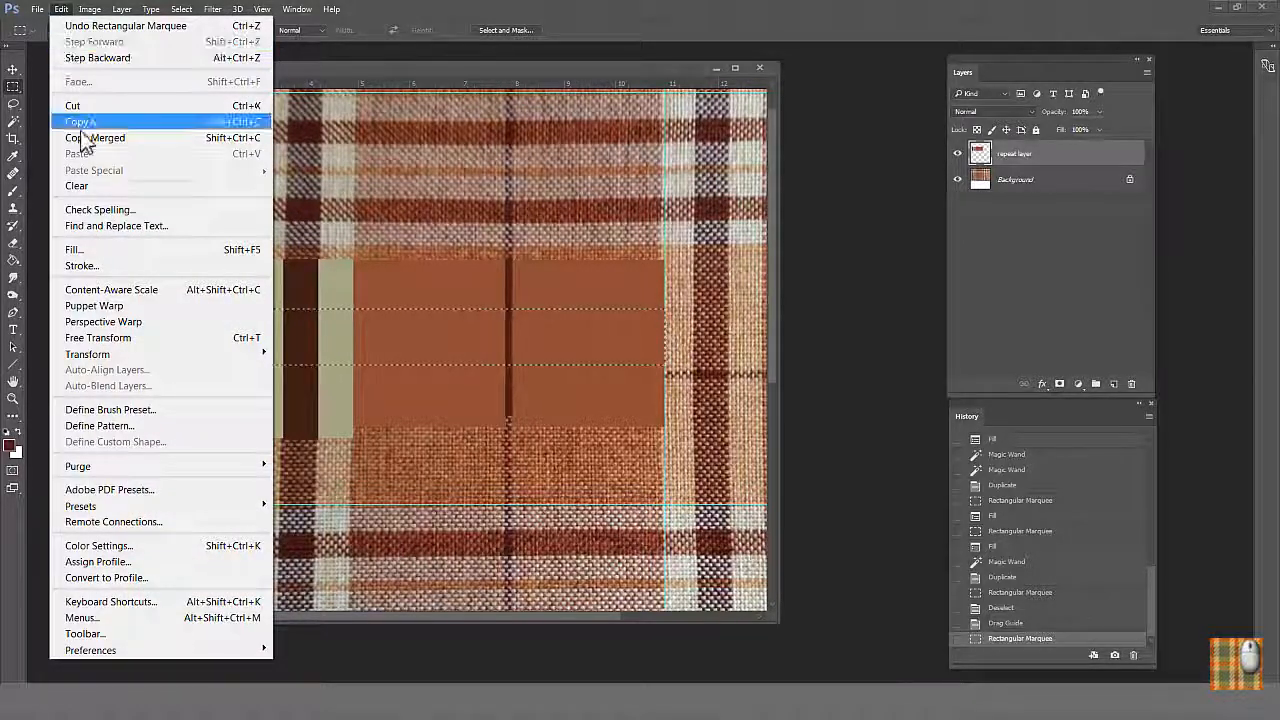
pyautogui.click(99, 425)
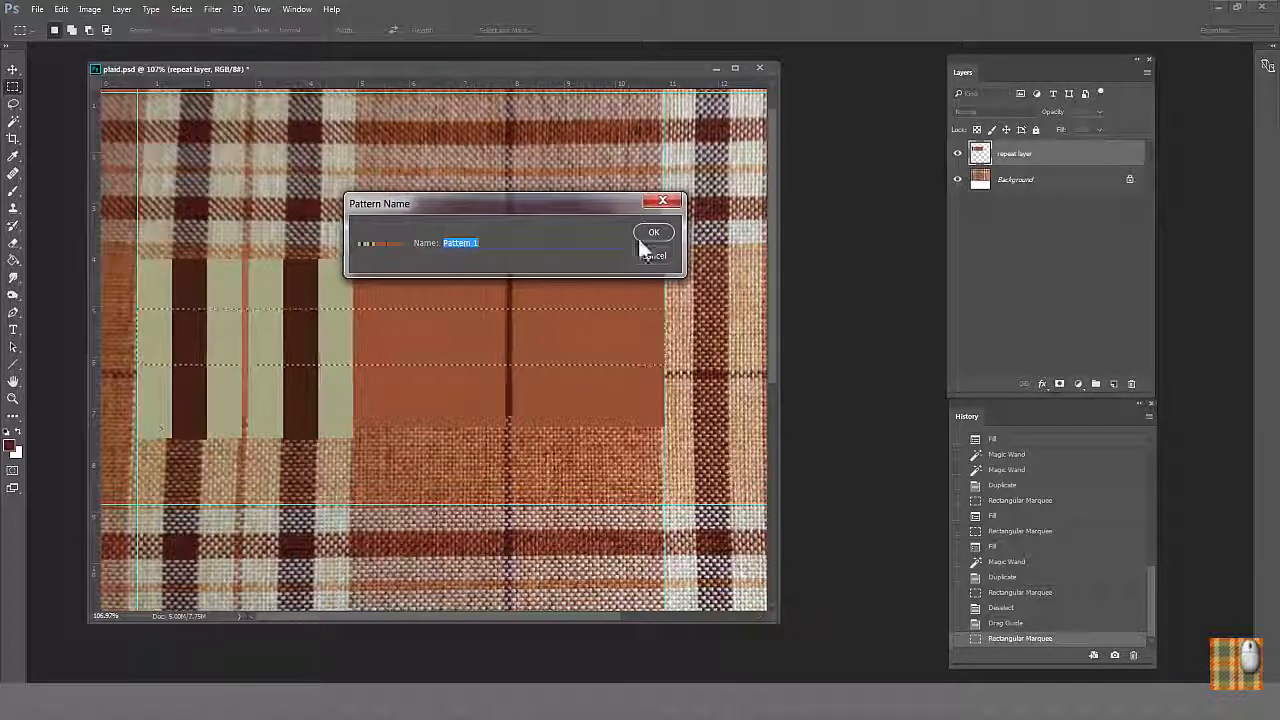
pyautogui.click(653, 232)
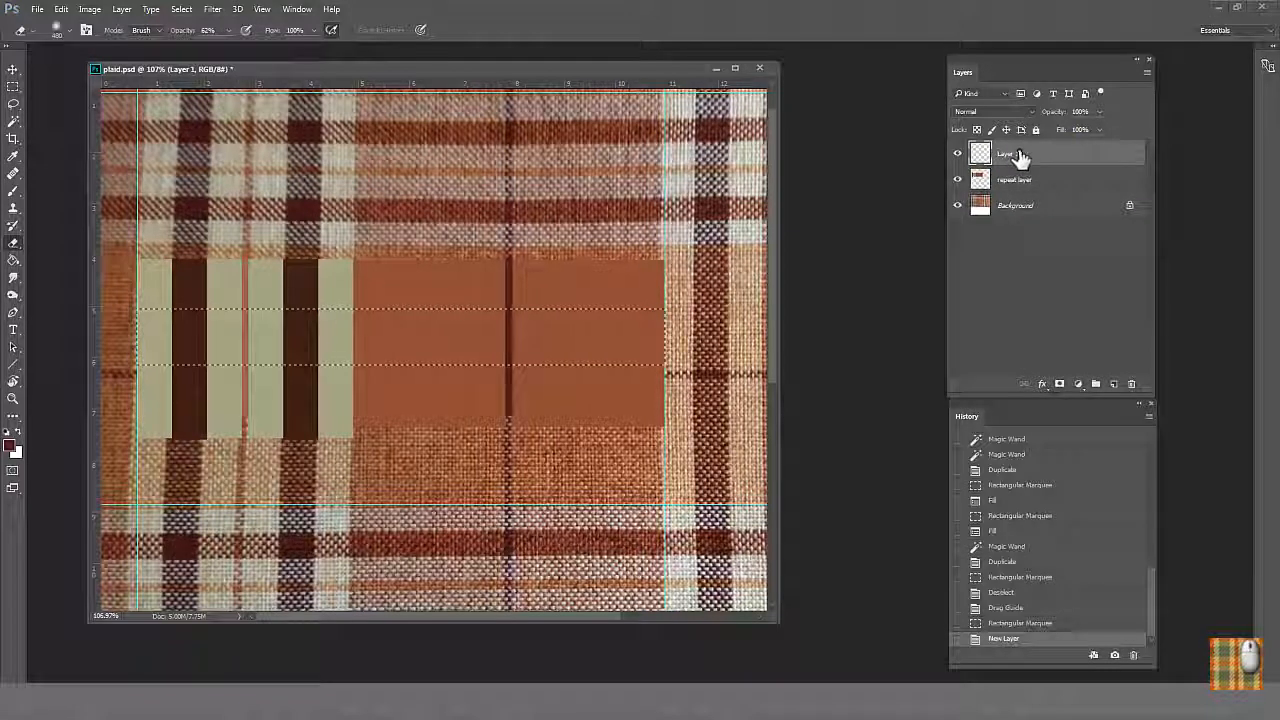
# Rename the new layer 'warp layer' and fill it with the striped pattern.
pyautogui.doubleClick(1004, 153)
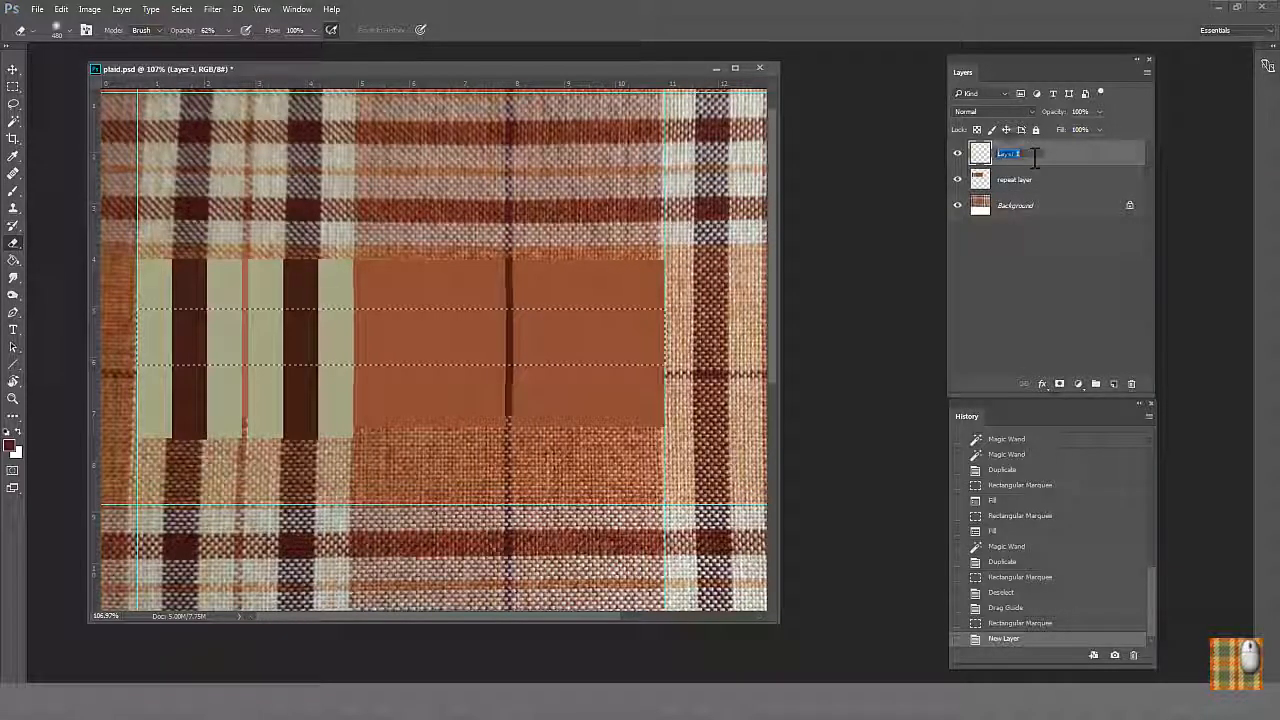
pyautogui.write('warp la')
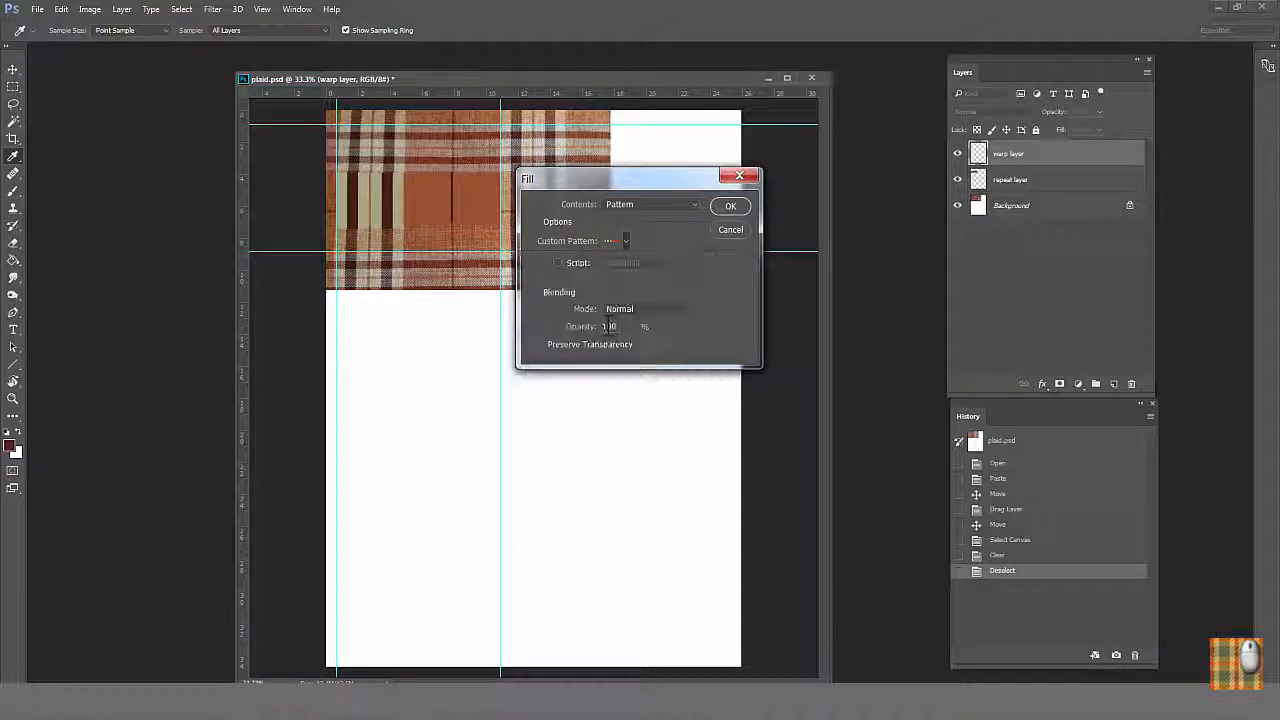
pyautogui.click(730, 205)
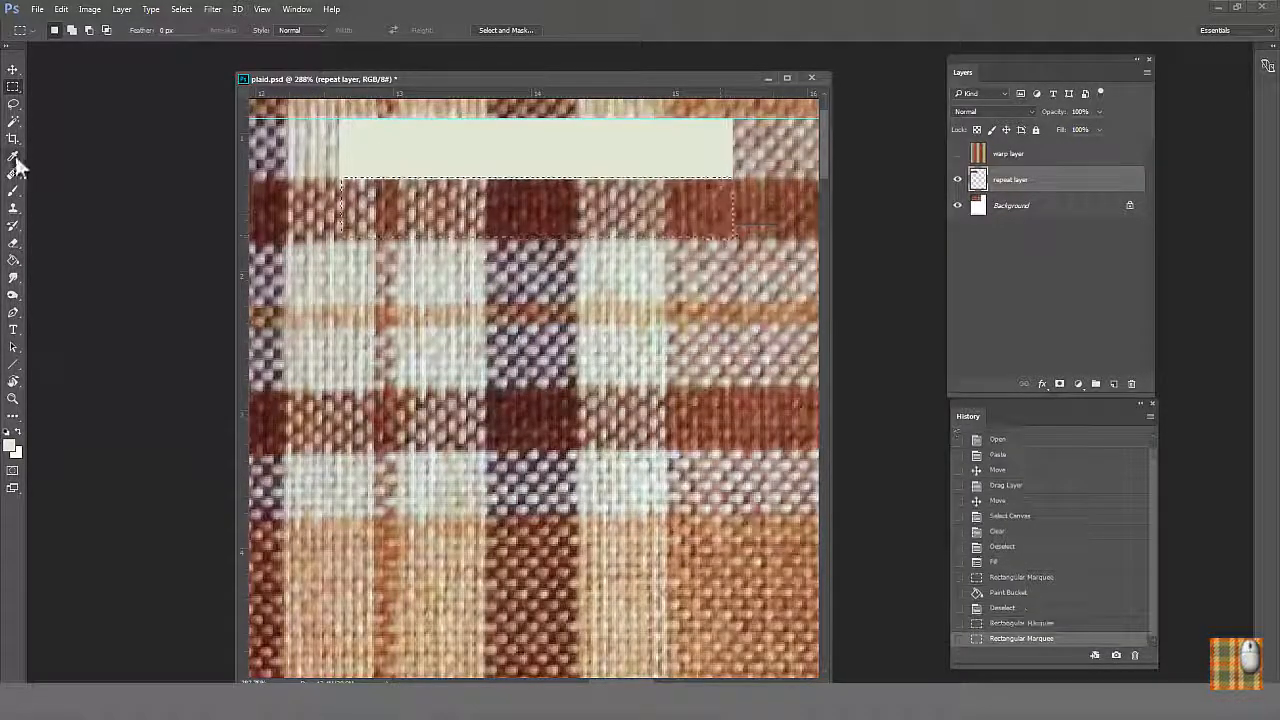
# Sample fabric colours, bucket-fill the weft bands, and duplicate the pink block downward.
pyautogui.click(535, 210)
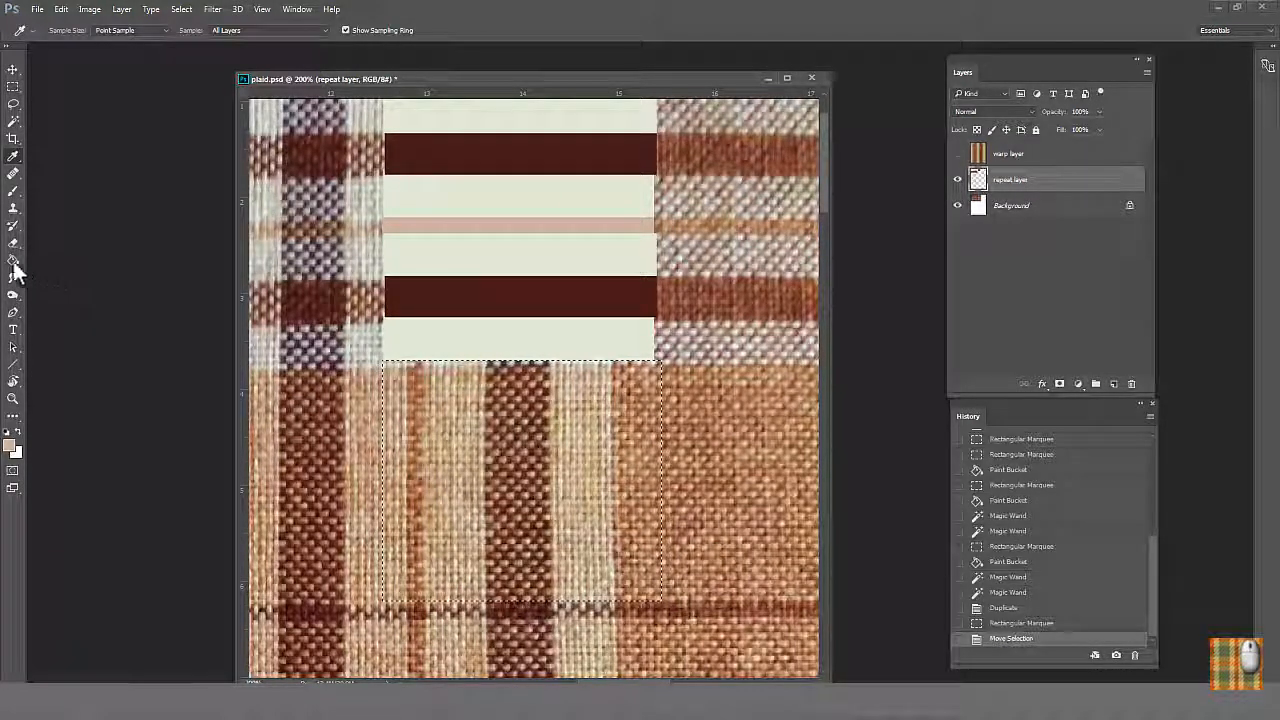
pyautogui.click(515, 500)
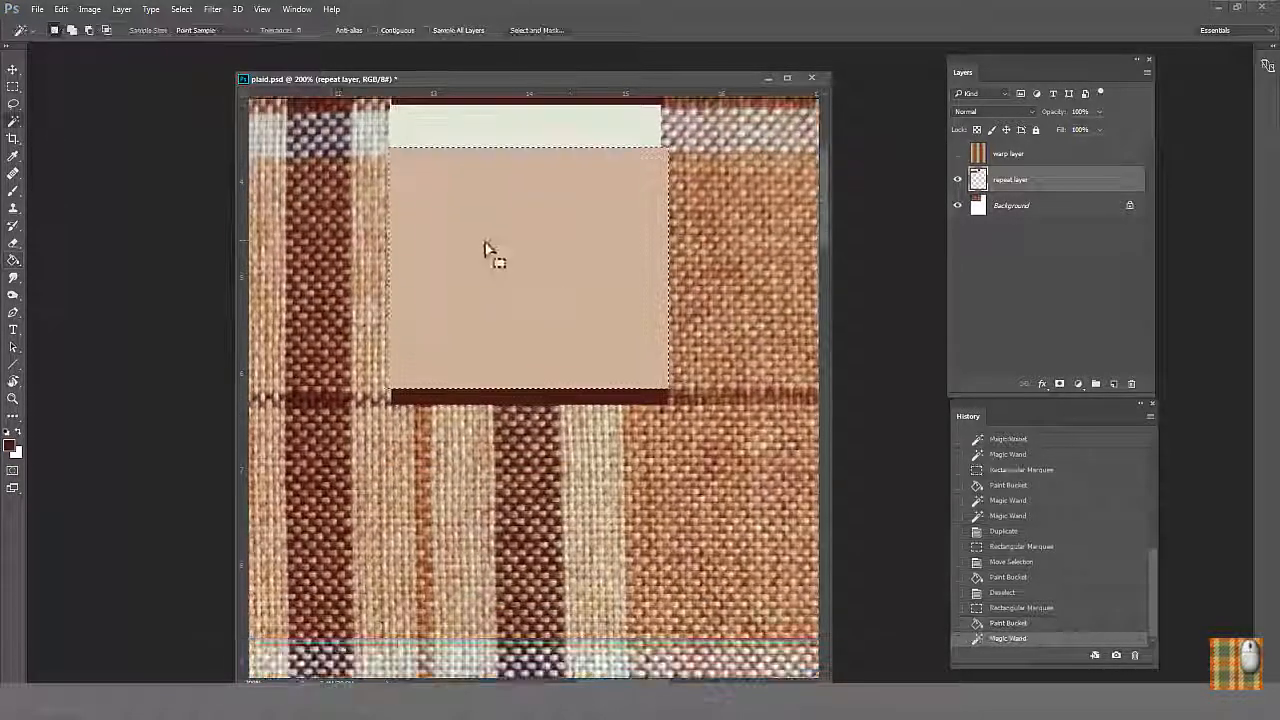
pyautogui.moveTo(490, 250); pyautogui.dragTo(510, 500)
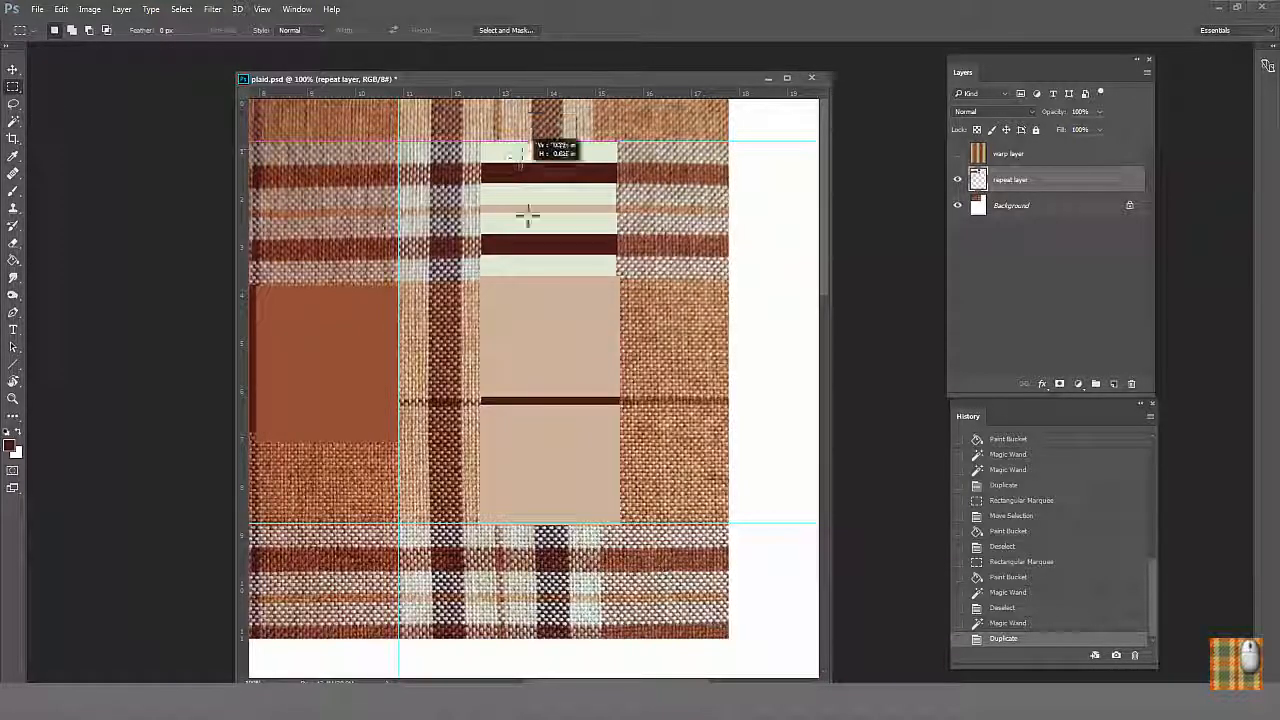
# Define the weft strip as a second custom pattern.
pyautogui.click(37, 9)
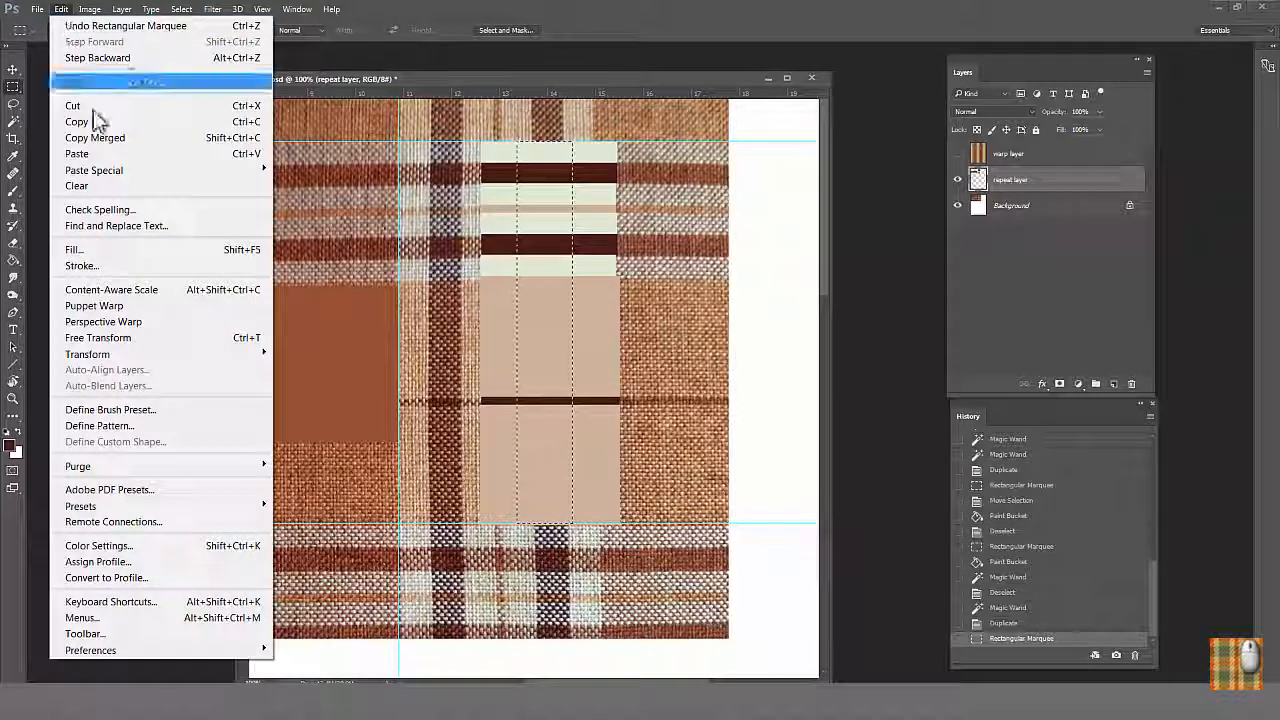
pyautogui.click(99, 425)
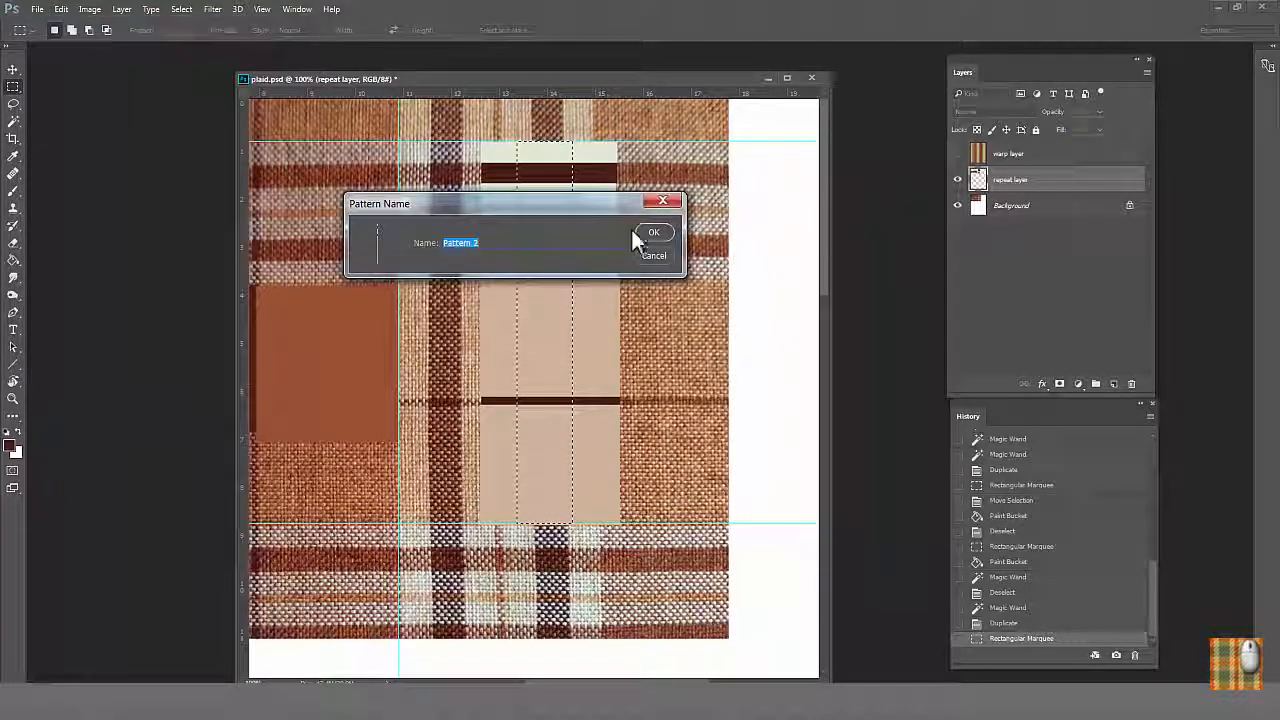
pyautogui.click(654, 232)
pyautogui.write('weft layer')
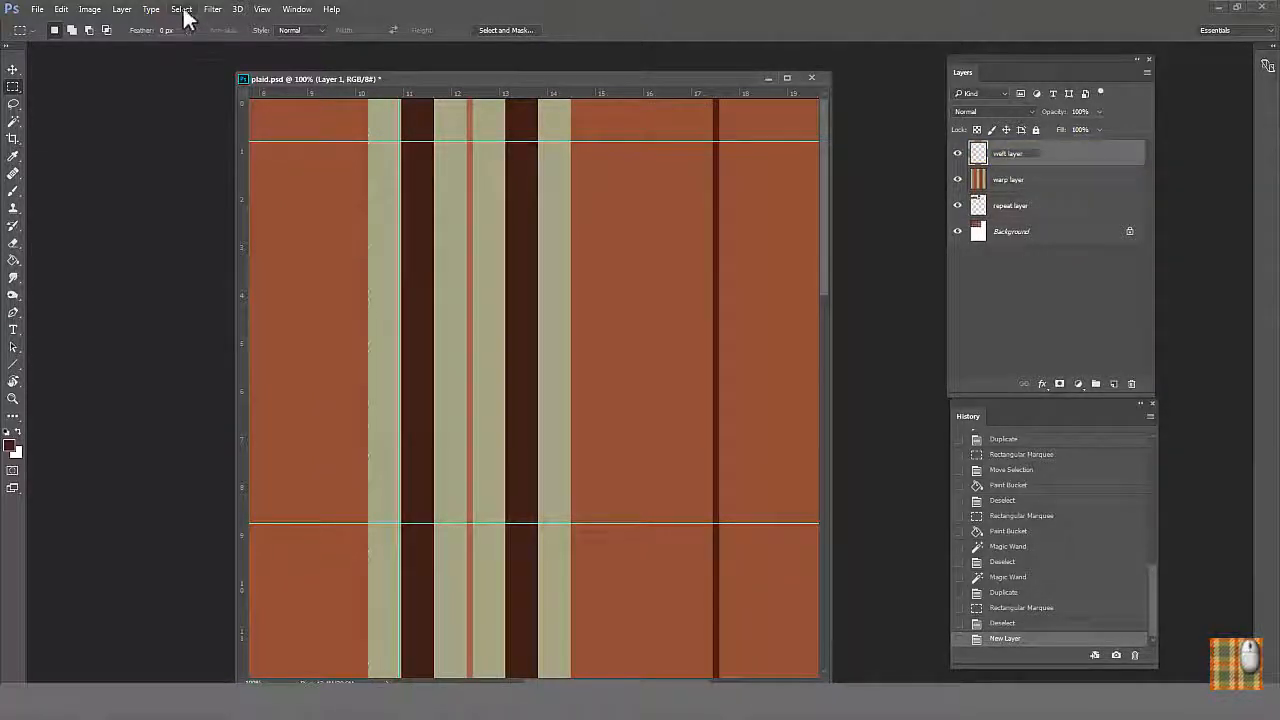
# Select the whole canvas and fill the weft layer with Pattern 2.
pyautogui.click(62, 9)
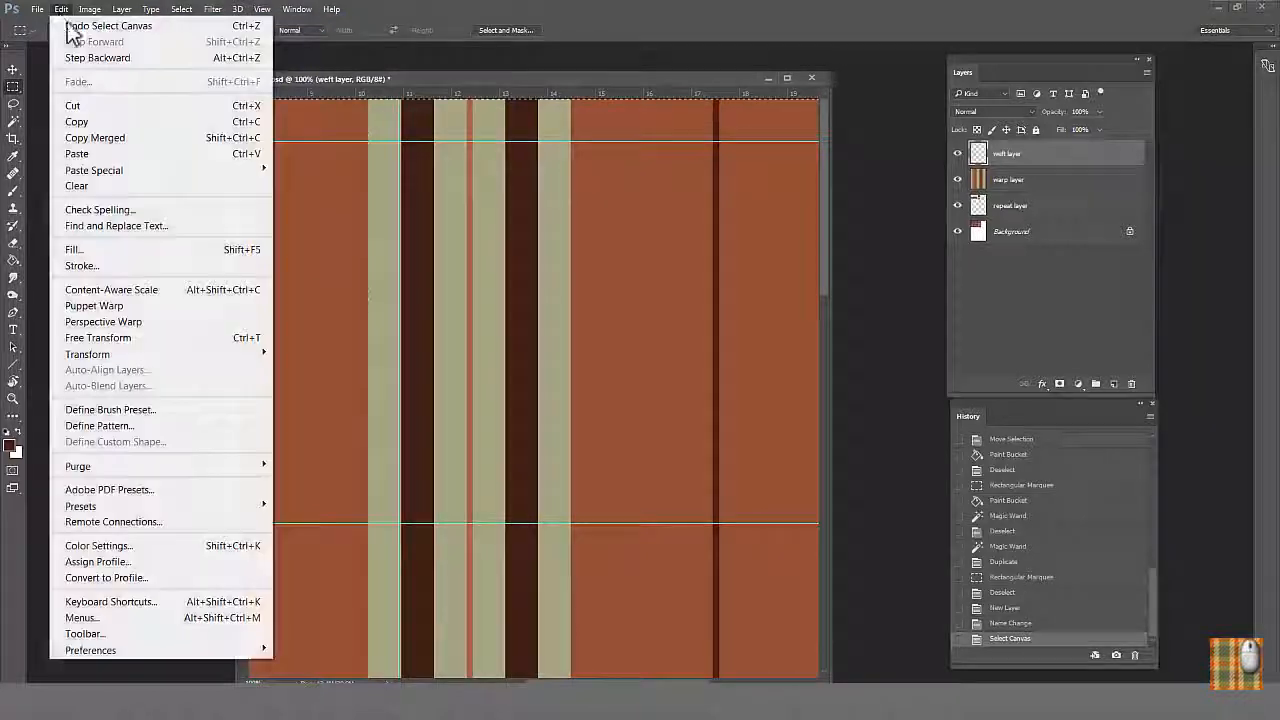
pyautogui.click(73, 249)
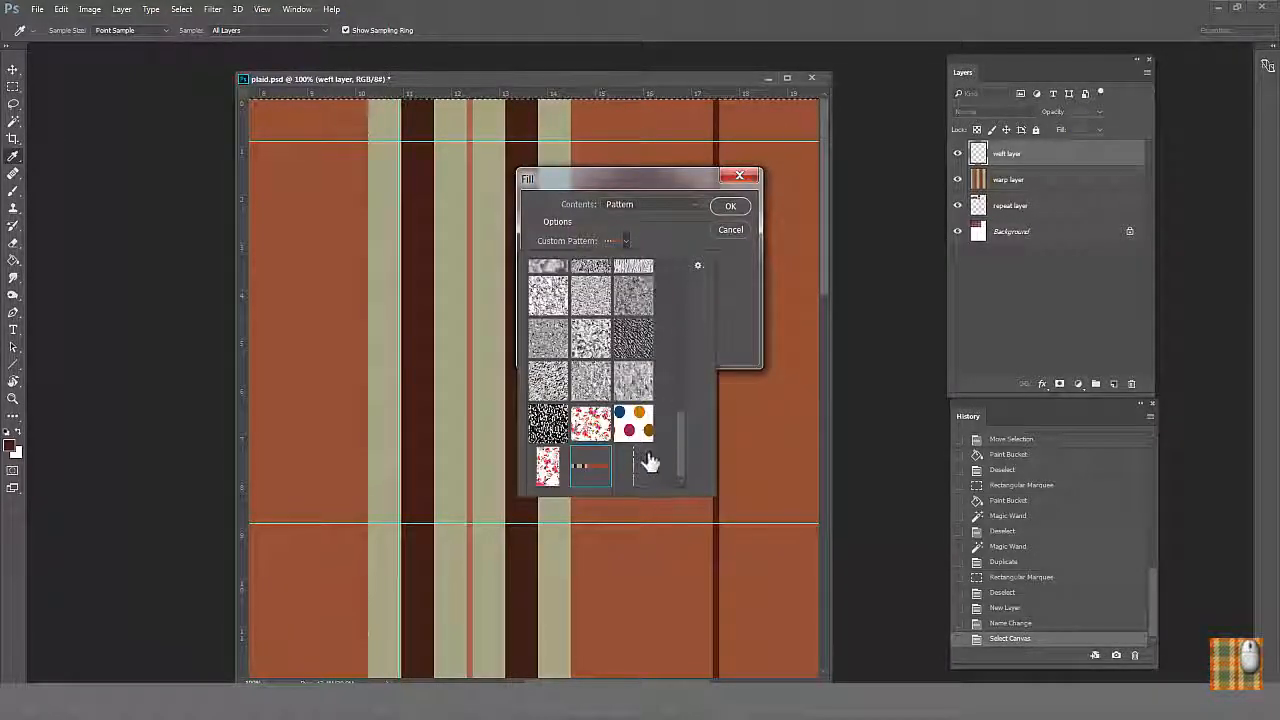
pyautogui.click(730, 205)
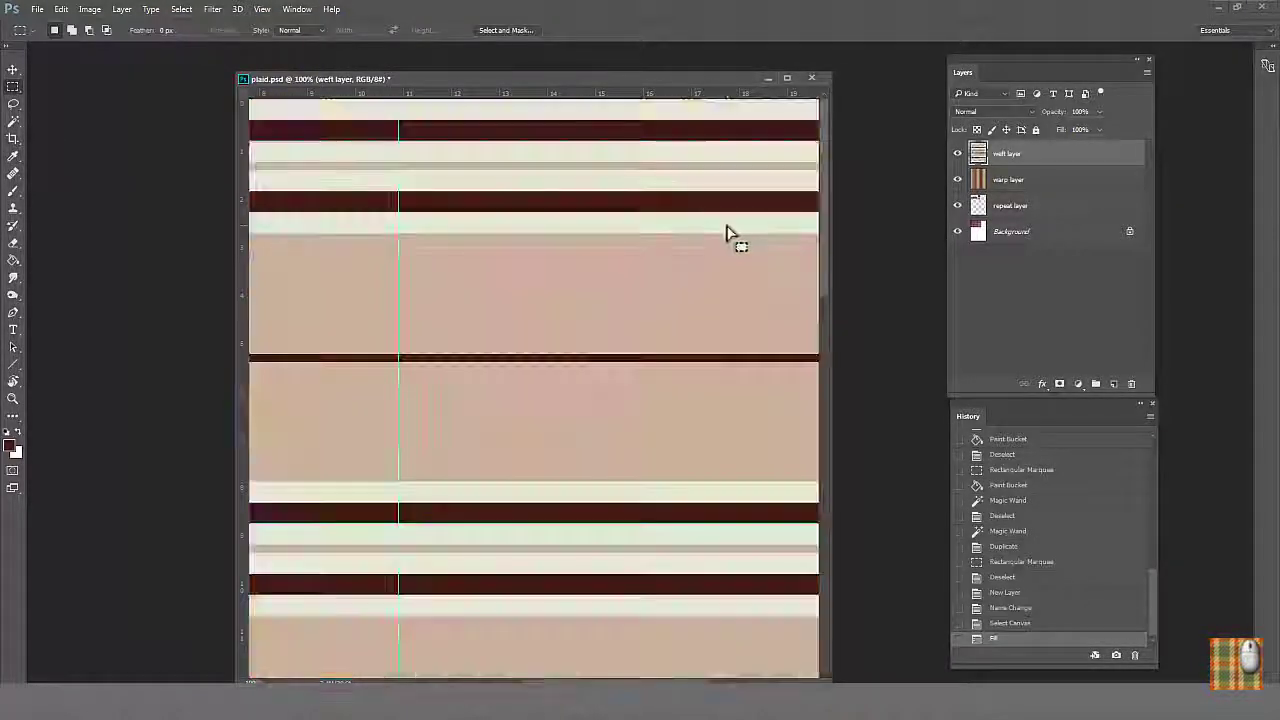
pyautogui.click(645, 348)
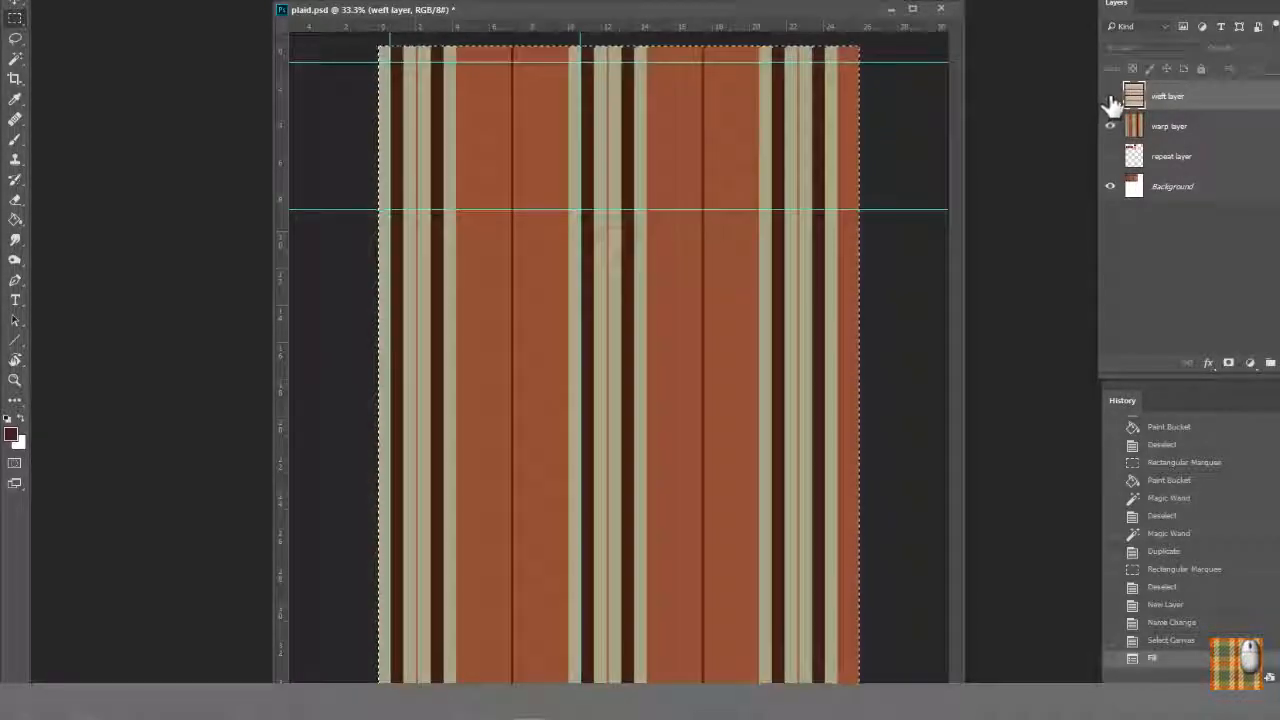
# Toggle the weft layer off and on to check the warp stripes, then add a mask.
pyautogui.click(1111, 96)
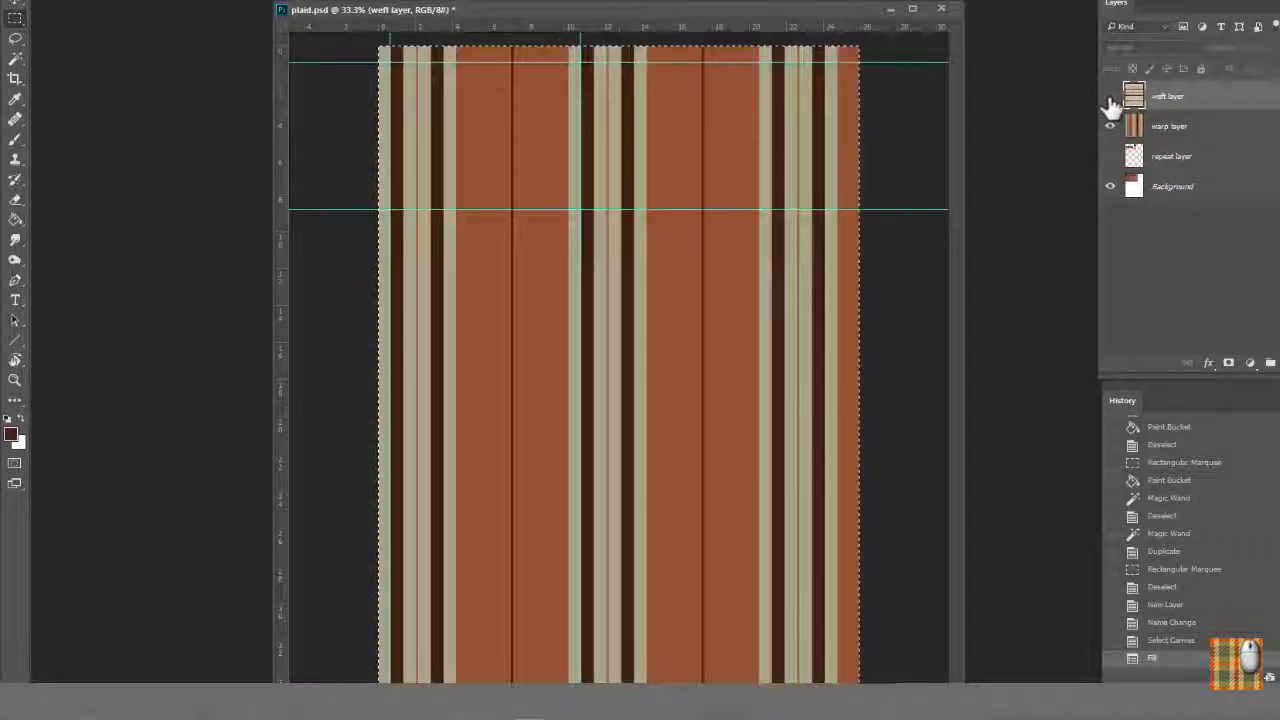
pyautogui.click(1108, 96)
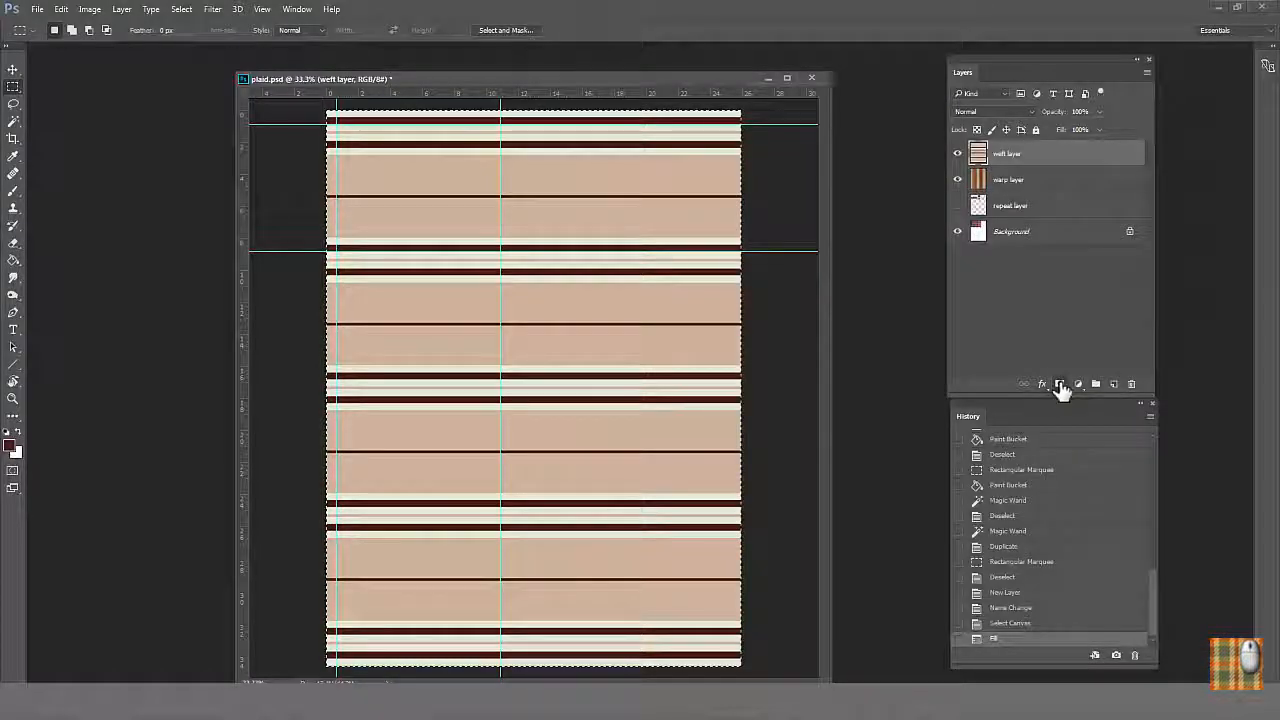
pyautogui.click(1060, 383)
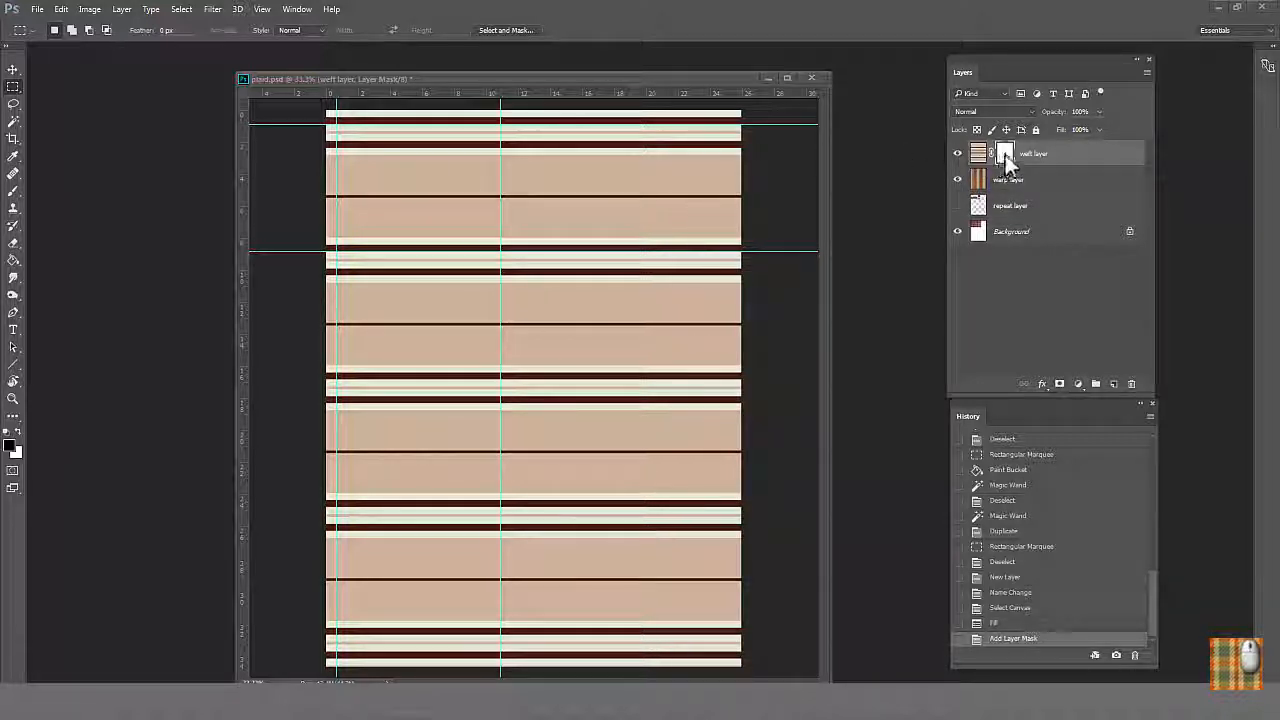
# Try filling the weft mask with black, then hide the weft and warp layers.
pyautogui.click(38, 9)
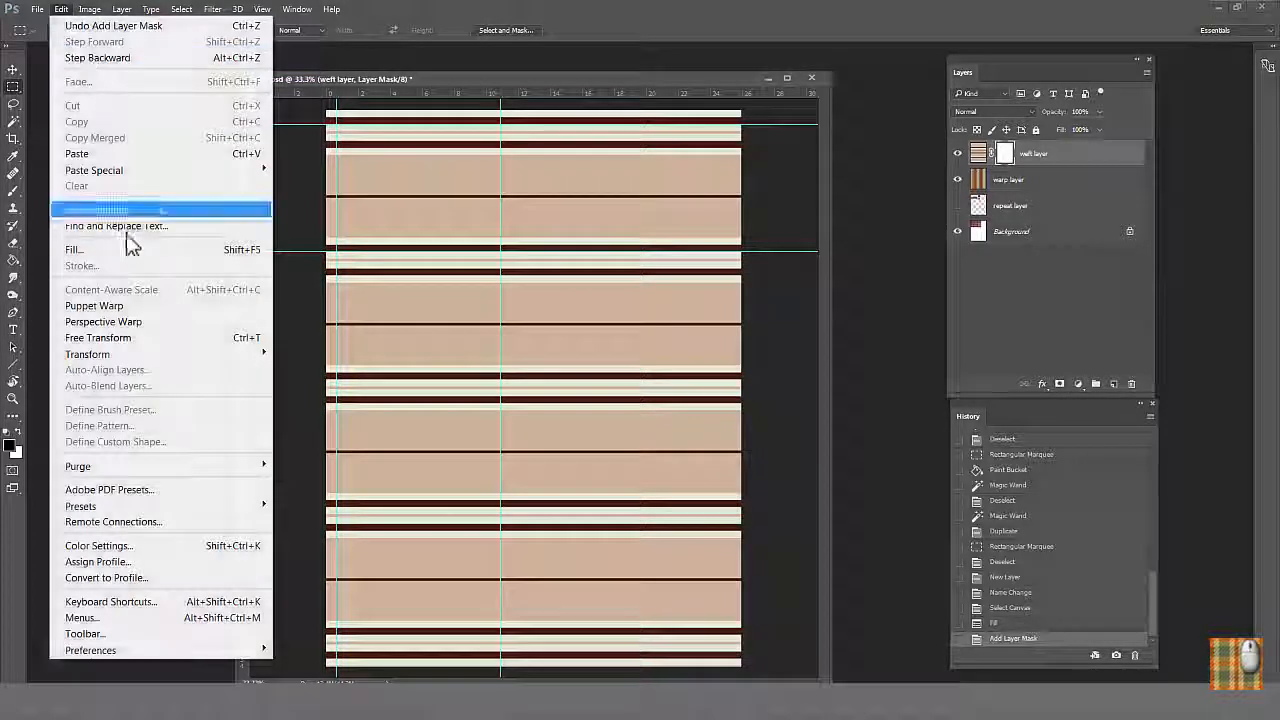
pyautogui.click(73, 249)
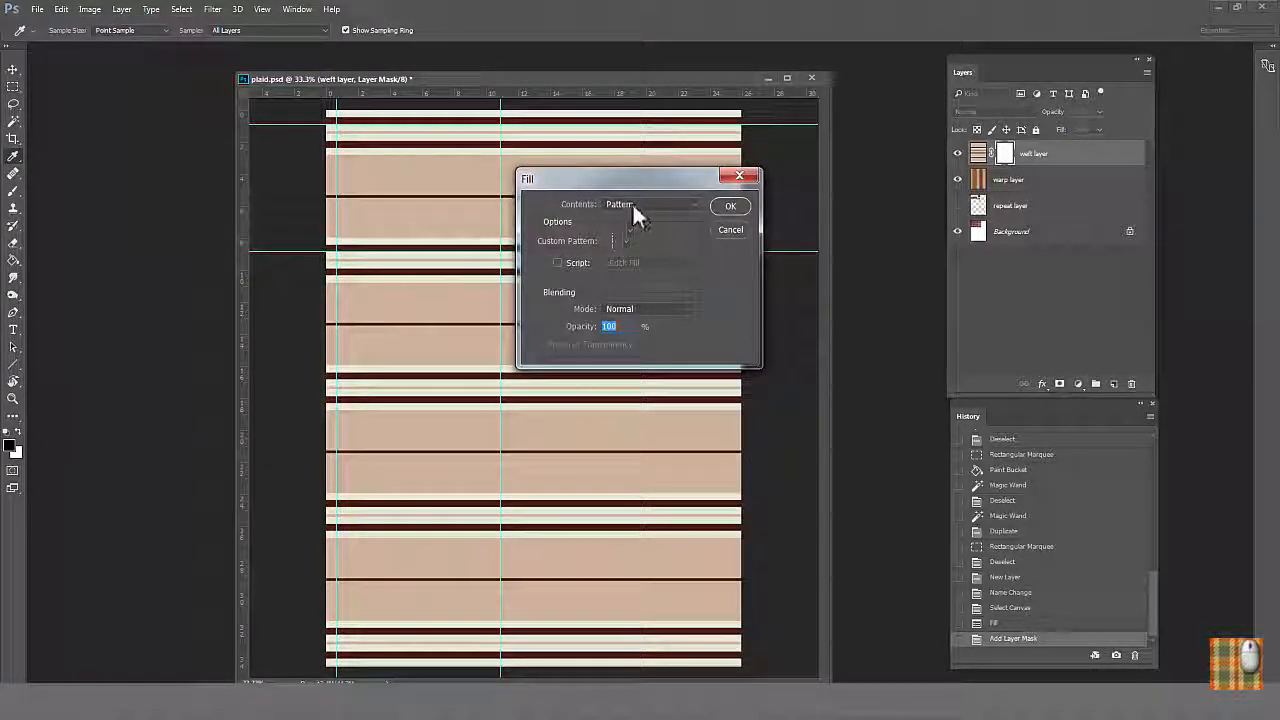
pyautogui.click(650, 204)
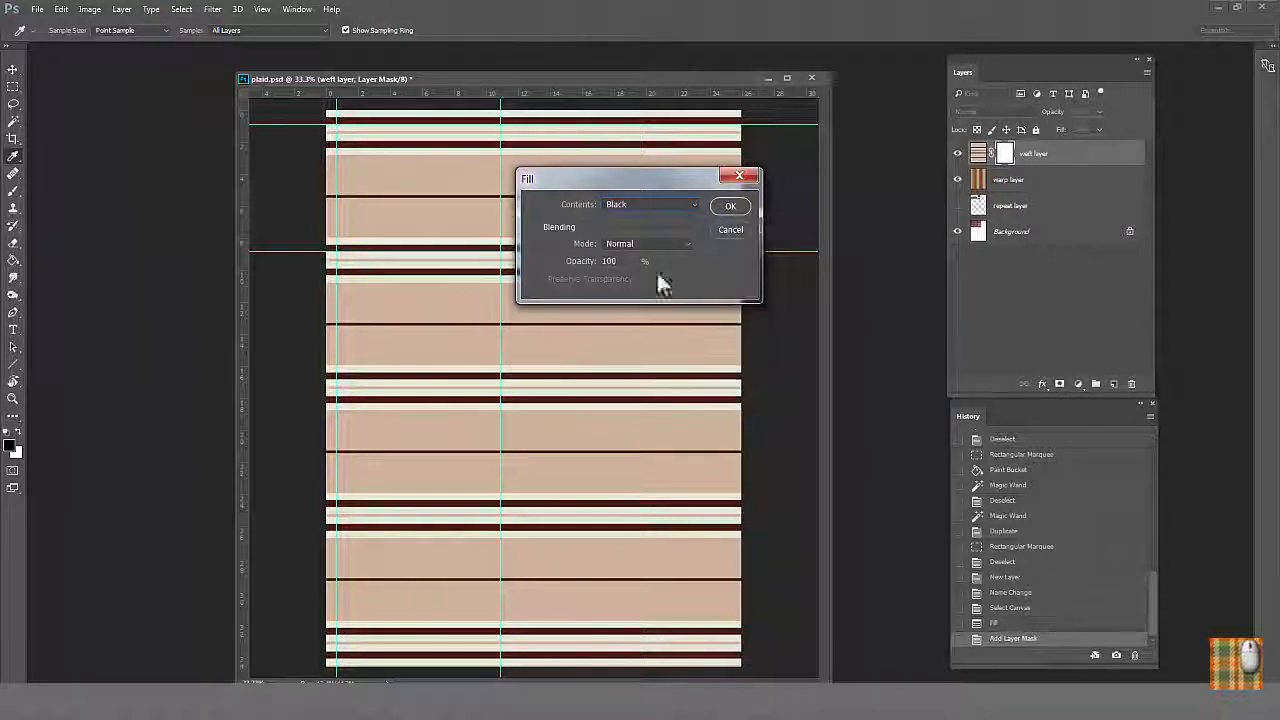
pyautogui.click(730, 205)
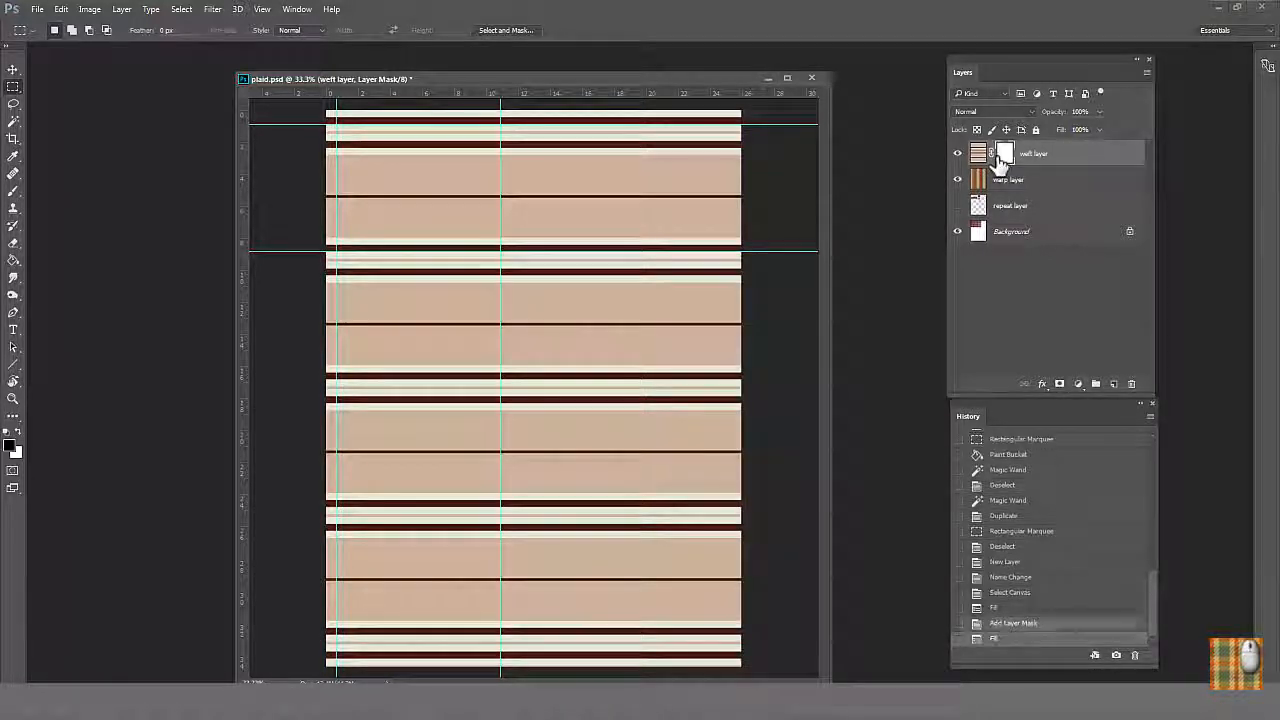
pyautogui.click(975, 153)
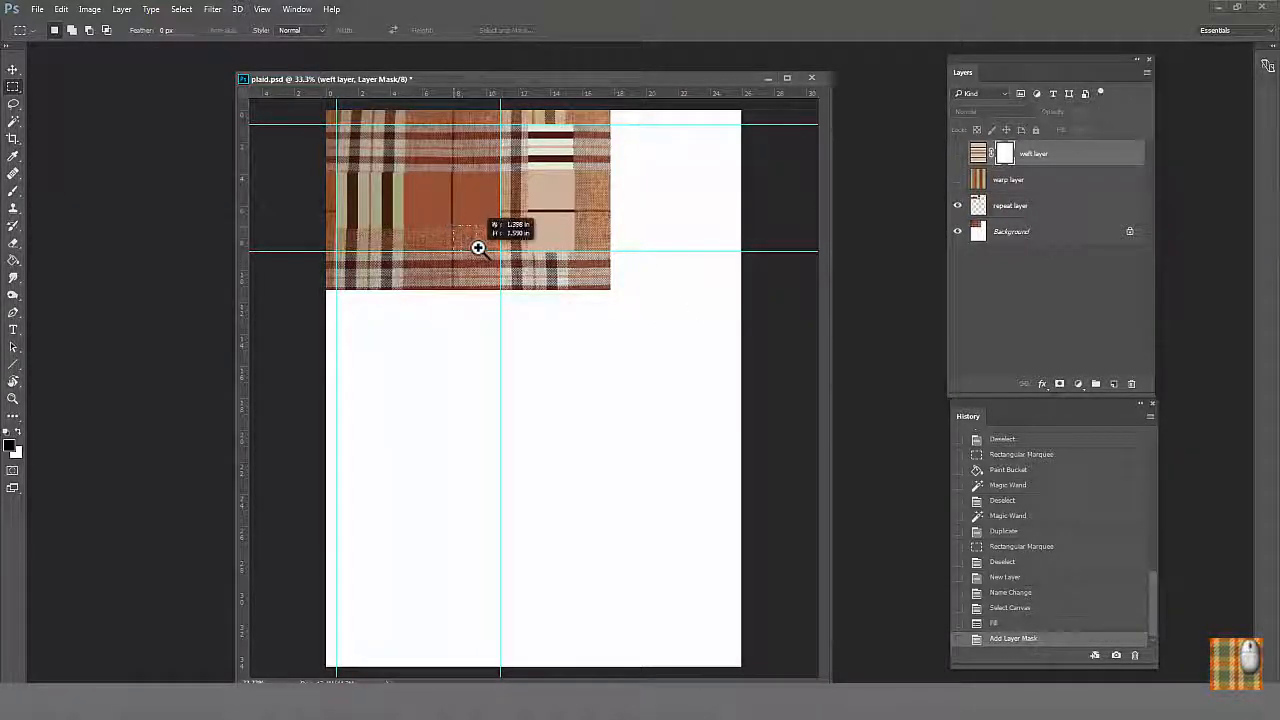
# Zoom in and fill thread-sized white and black squares into a 2x2 checker on the repeat layer.
pyautogui.click(478, 248)
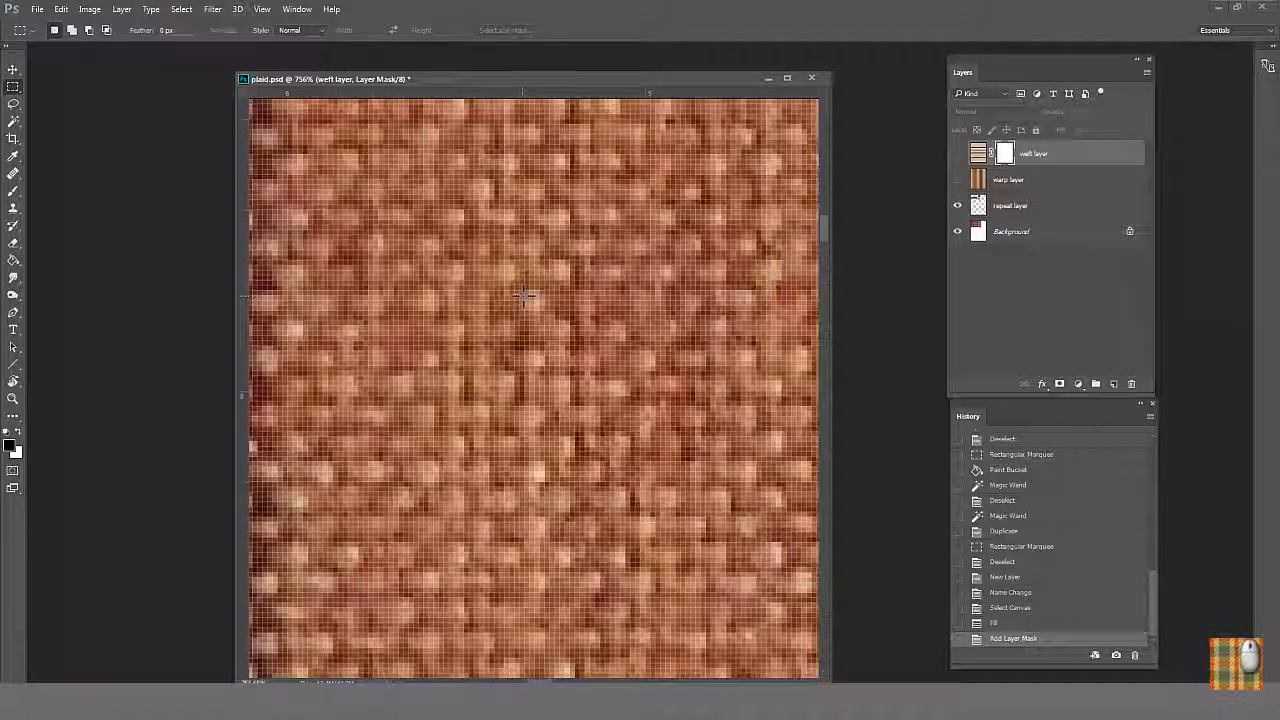
pyautogui.moveTo(525, 293); pyautogui.dragTo(545, 312)
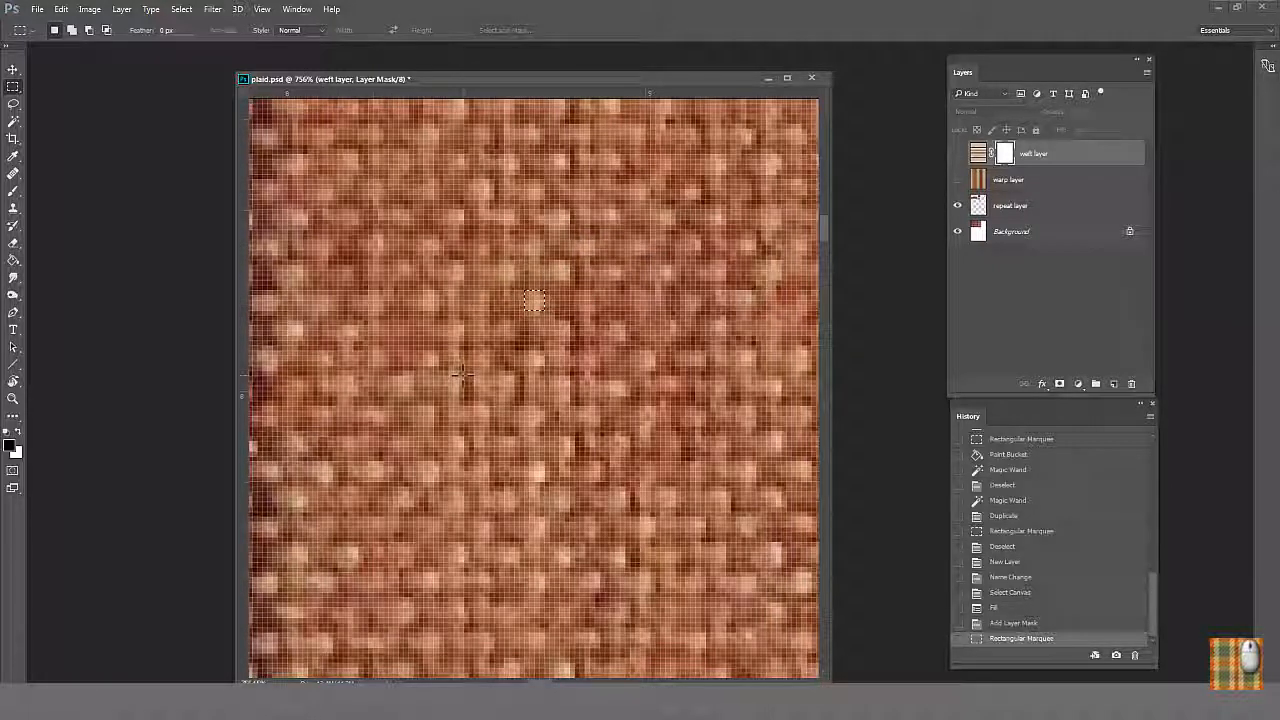
pyautogui.click(1010, 205)
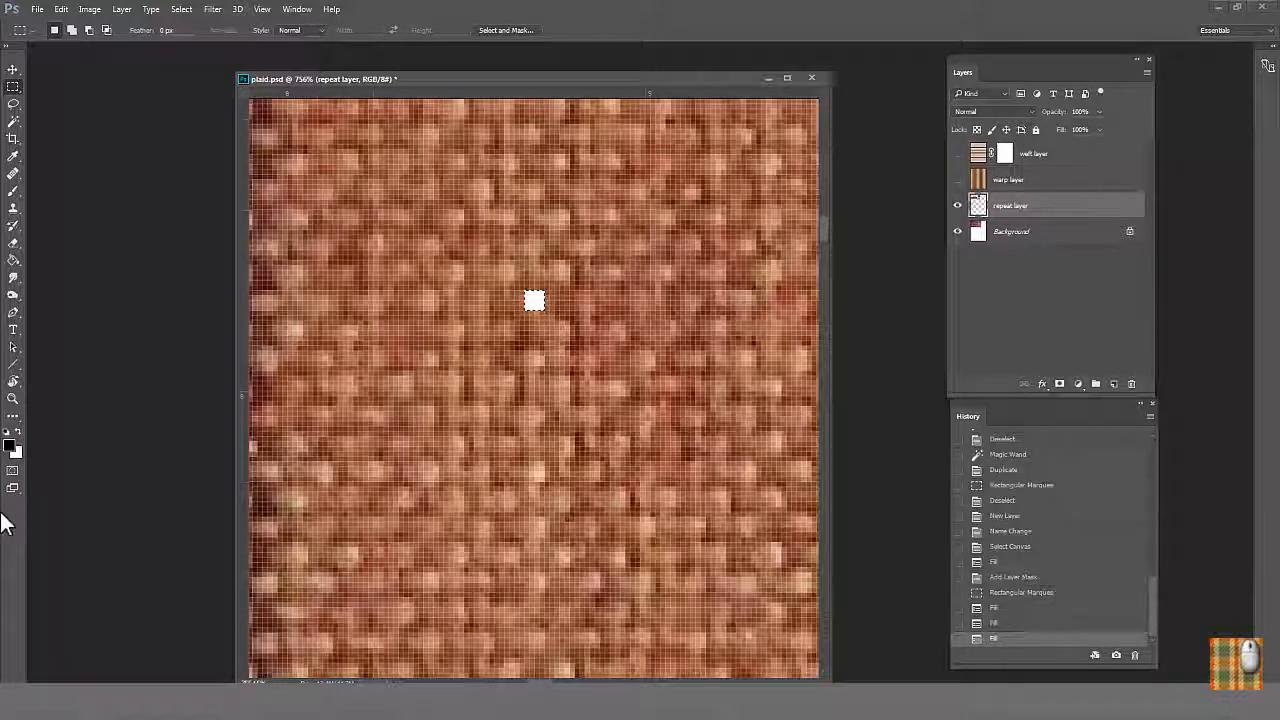
pyautogui.moveTo(534, 300); pyautogui.dragTo(540, 300)
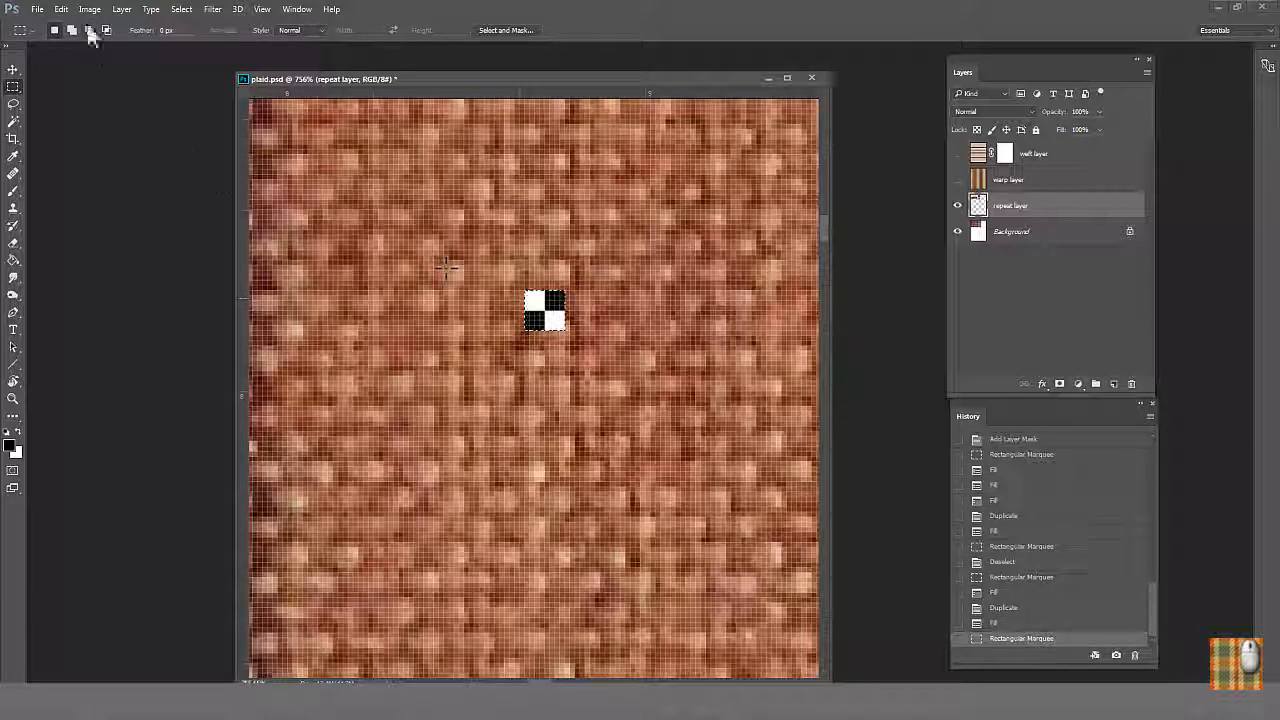
pyautogui.click(62, 10)
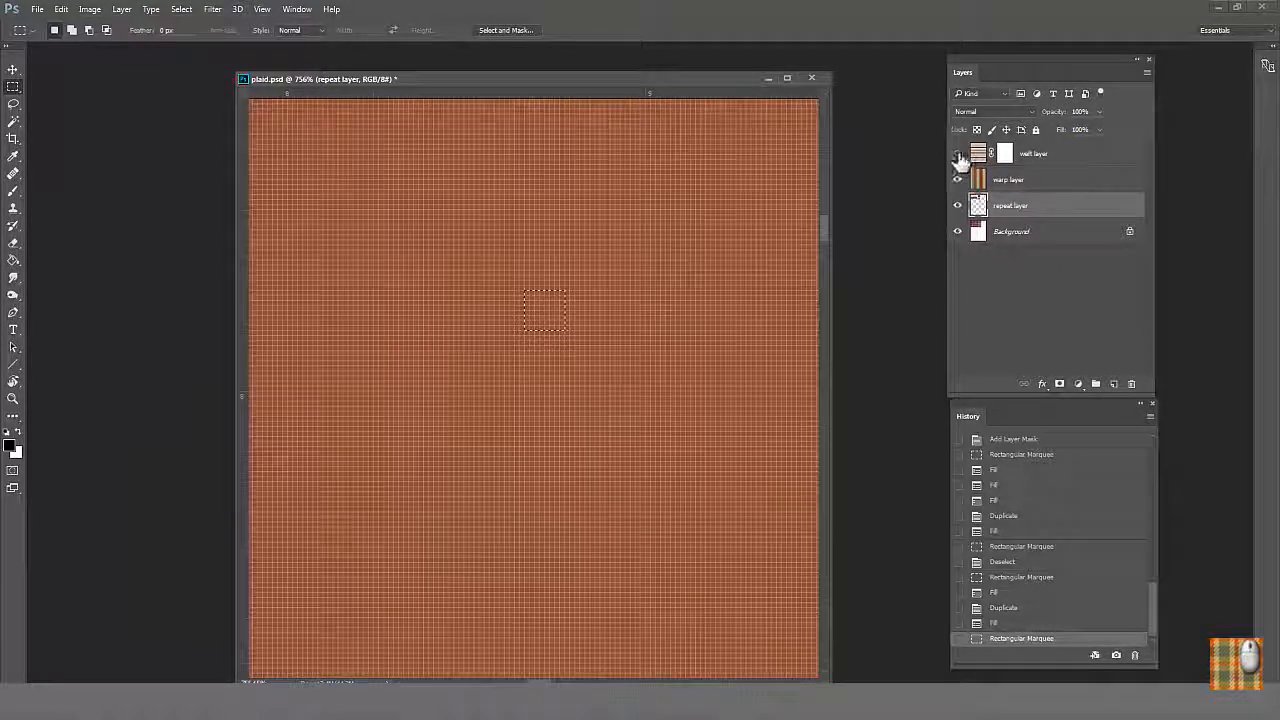
# Show the weft layer and fill its mask with the black-and-white checker pattern.
pyautogui.click(957, 155)
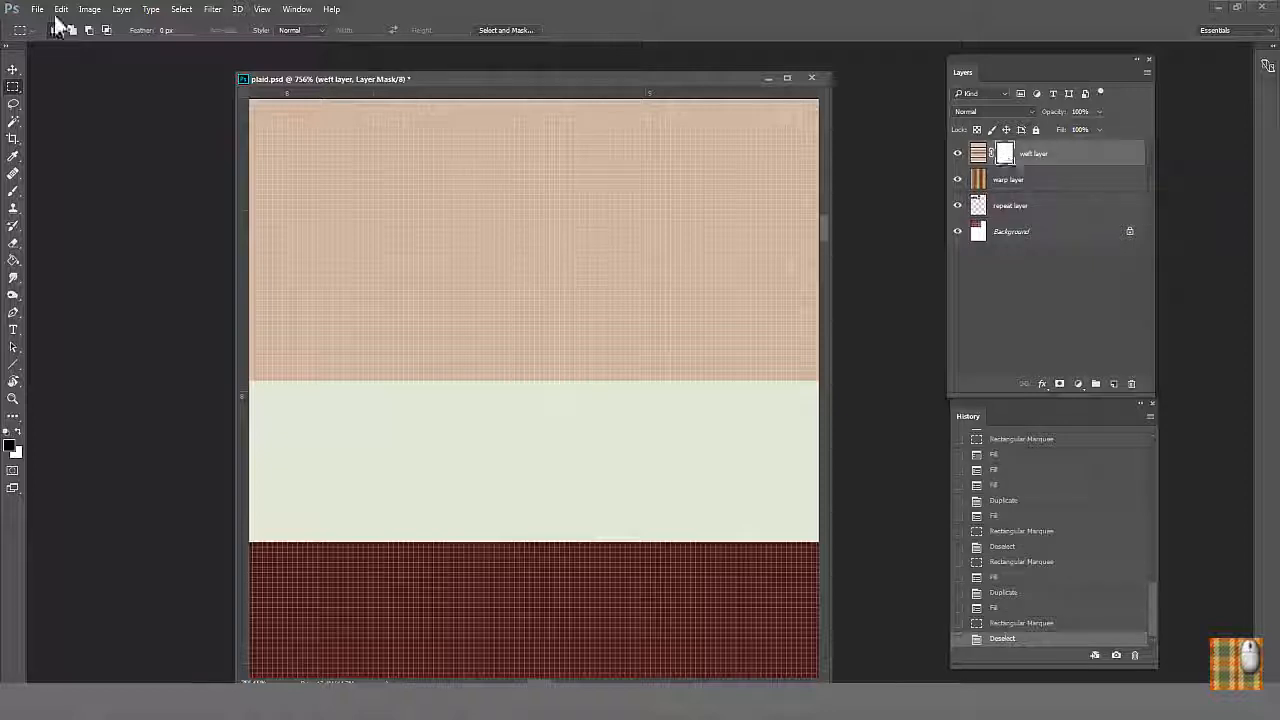
pyautogui.click(62, 9)
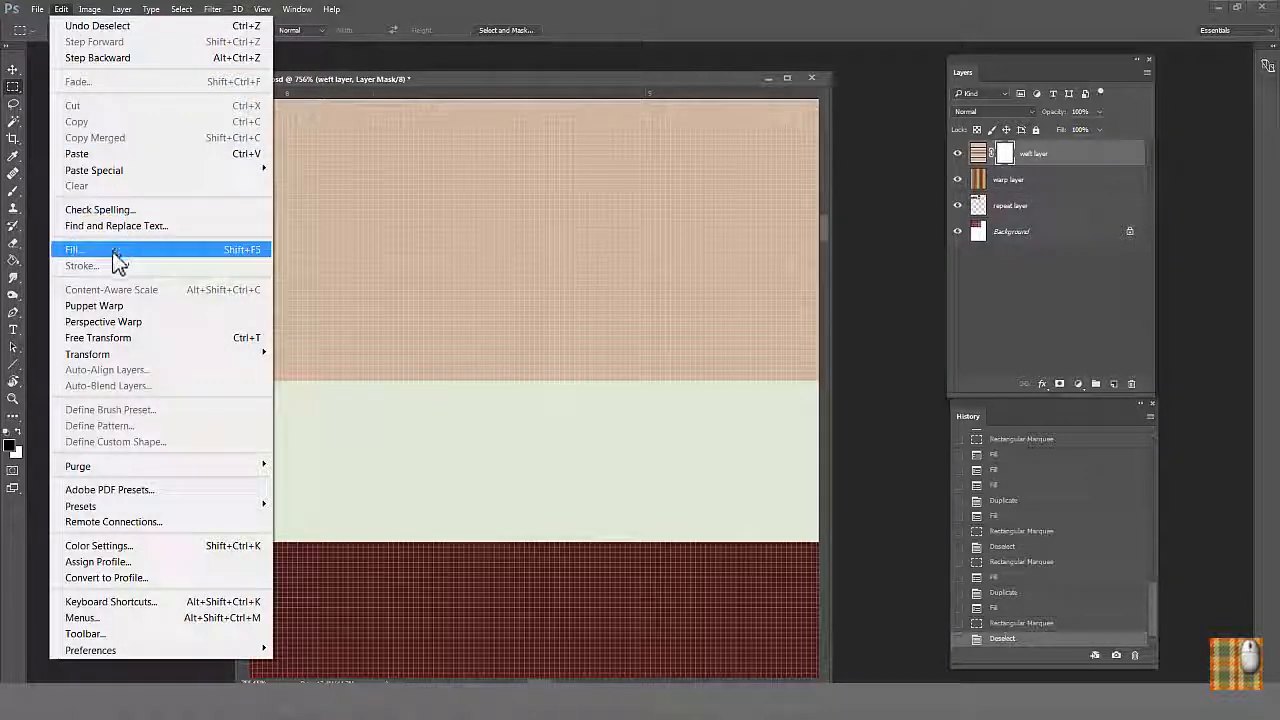
pyautogui.click(73, 249)
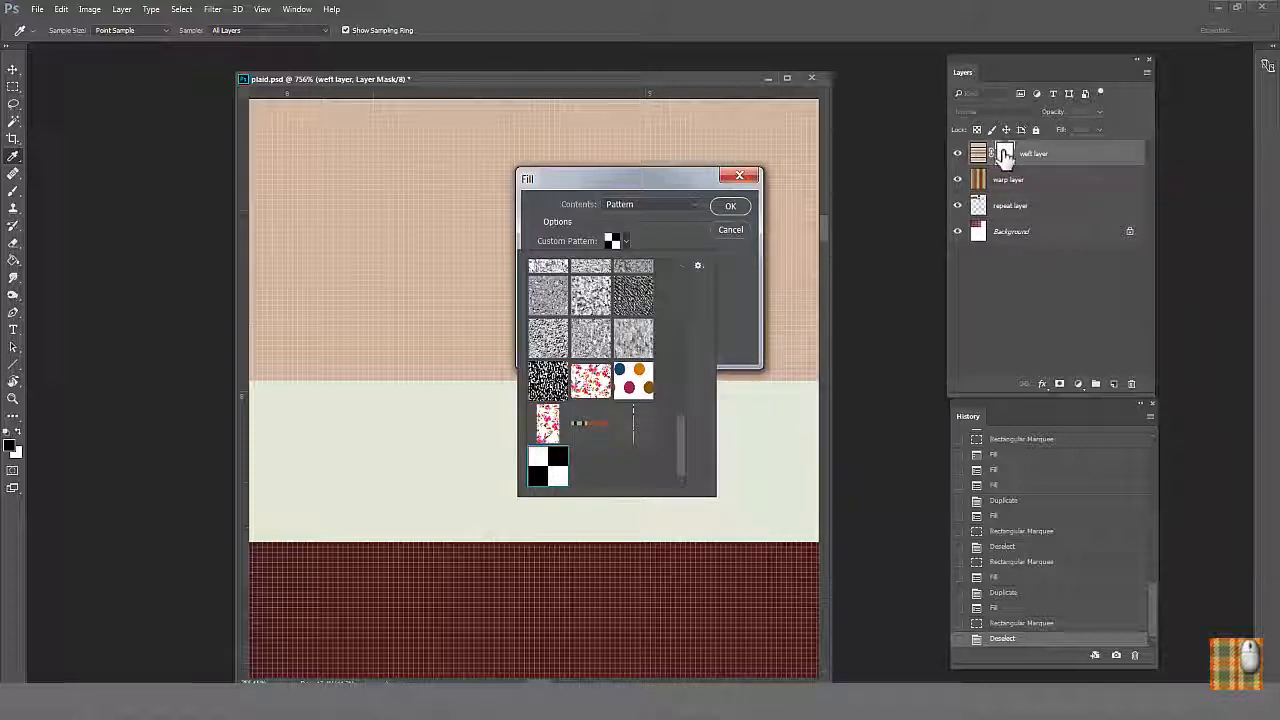
pyautogui.click(730, 205)
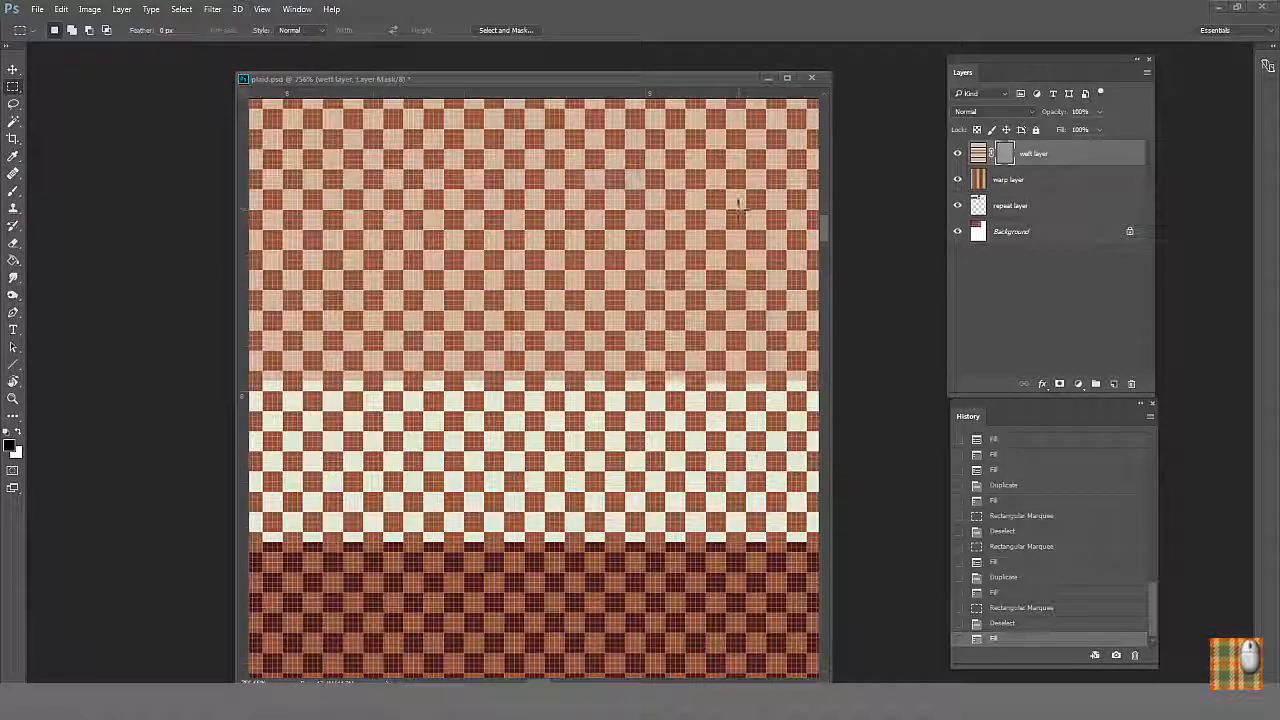
pyautogui.click(658, 344)
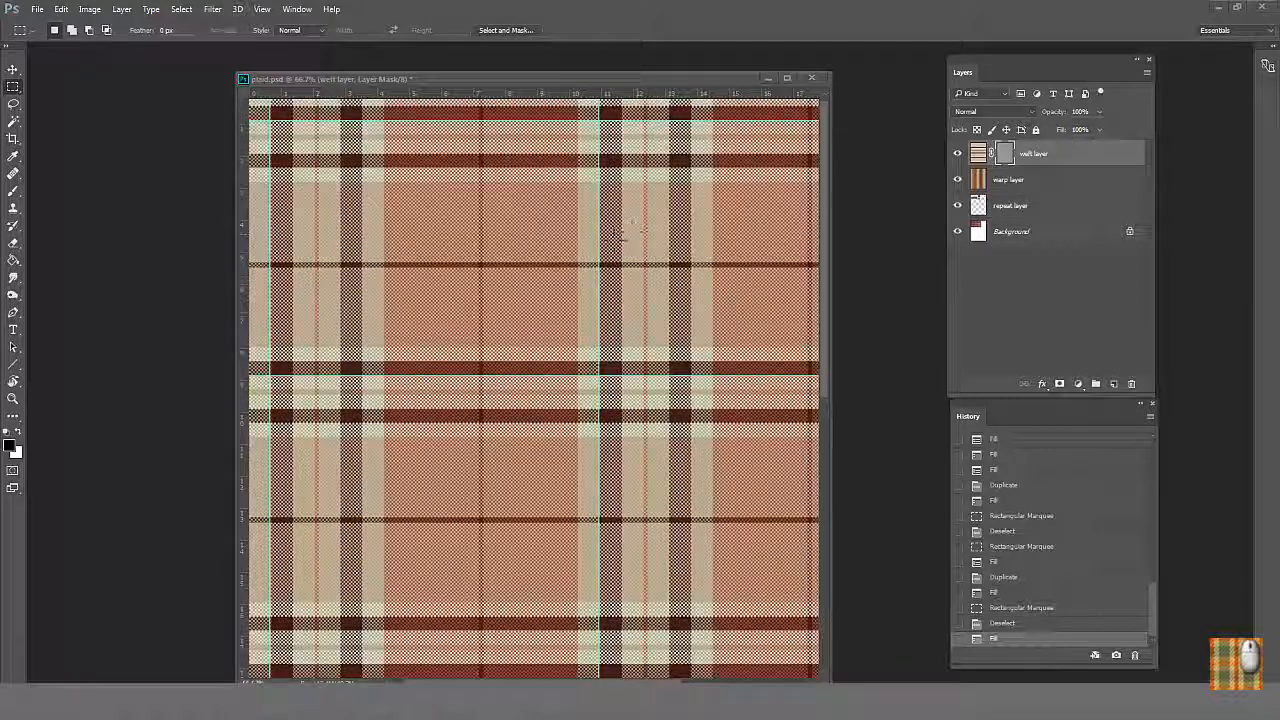
pyautogui.moveTo(663, 463)
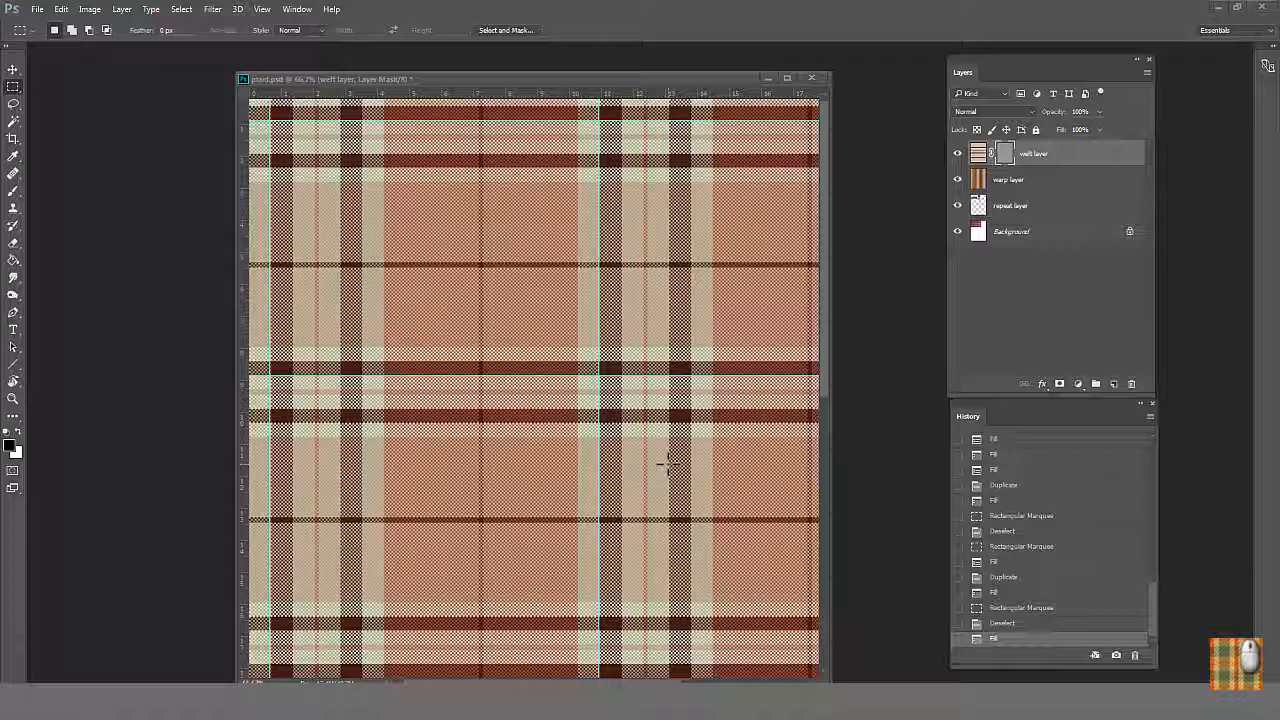
pyautogui.moveTo(895, 398)
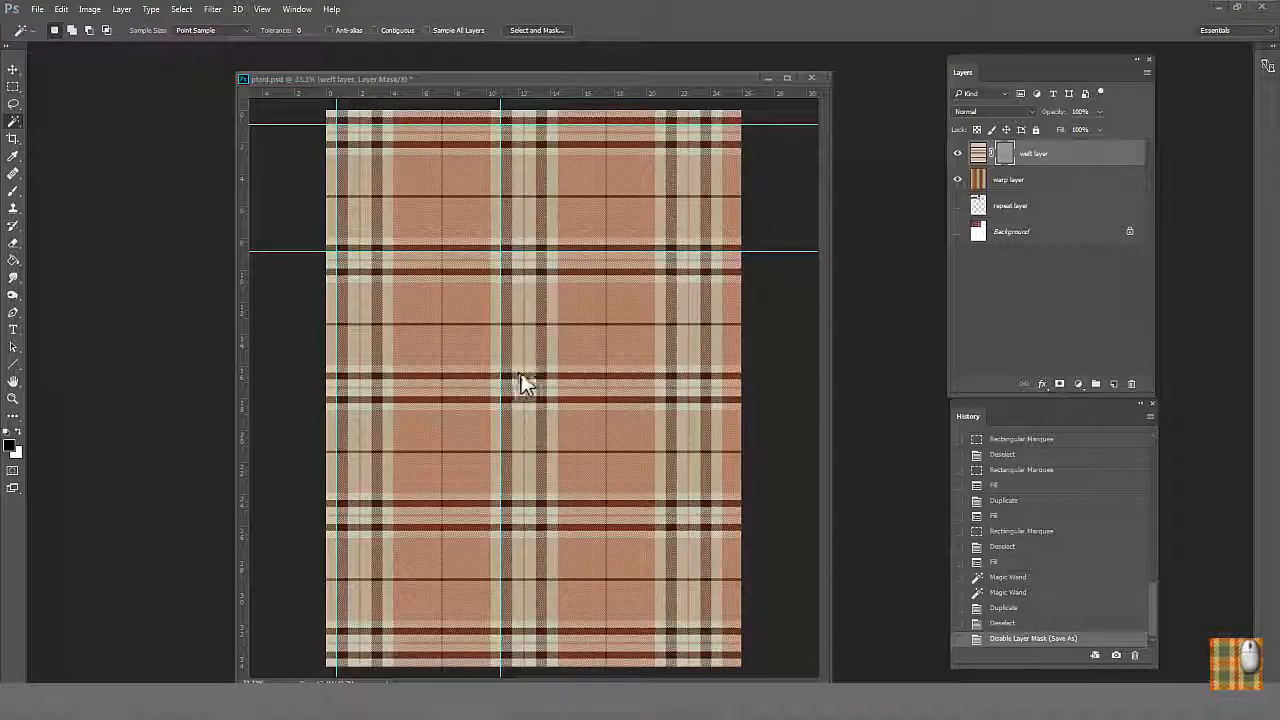
pyautogui.moveTo(575, 398)
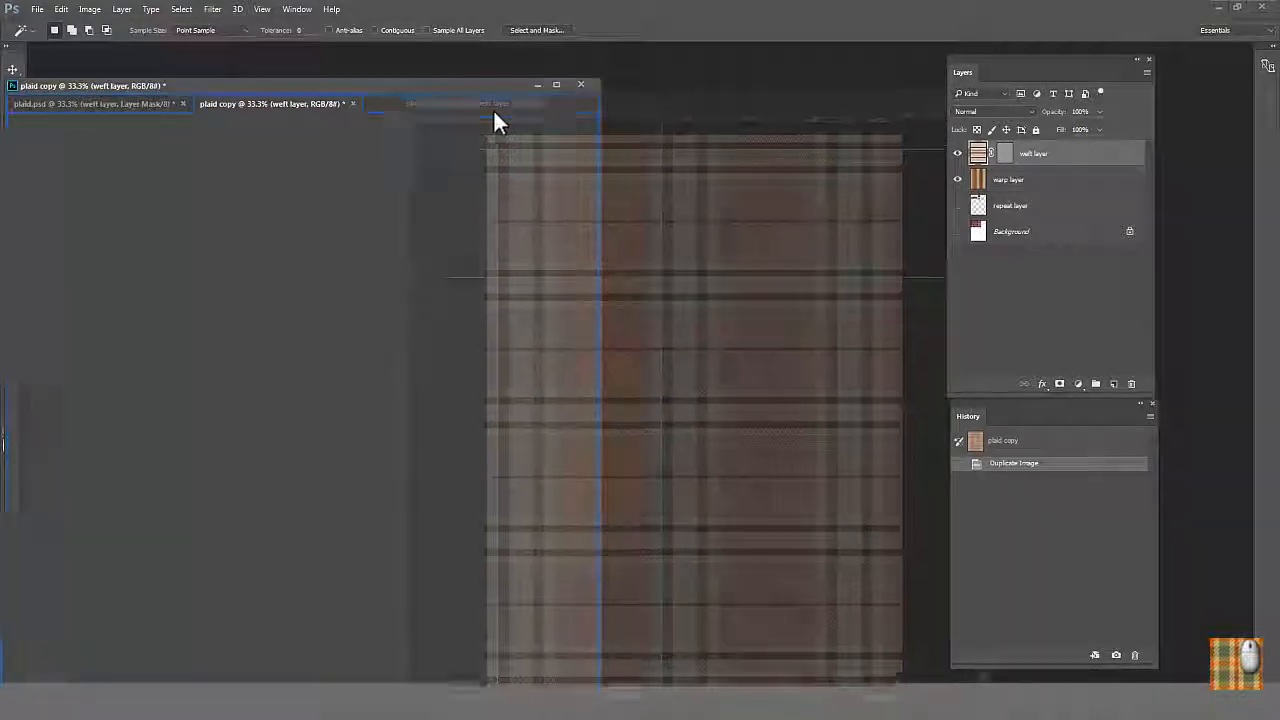
# Save the duplicate as 'plaid -2.psd' in the Plaids folder, accepting Photoshop format options.
pyautogui.click(37, 9)
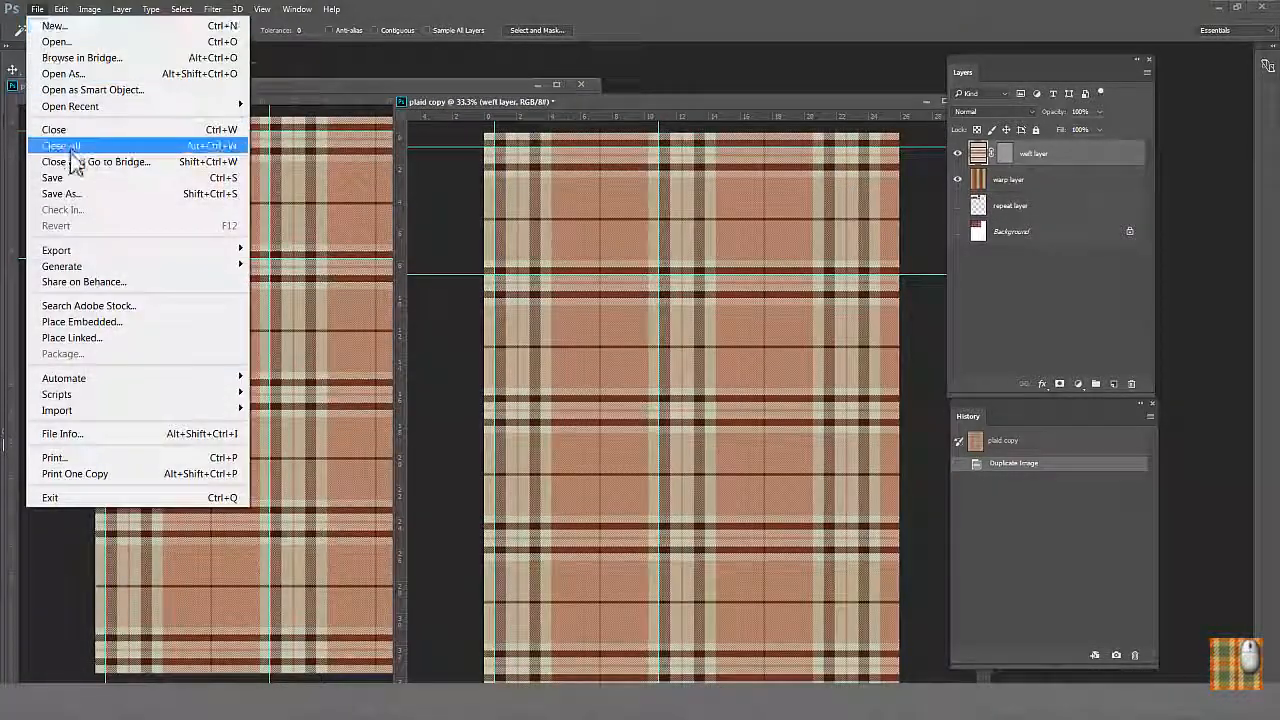
pyautogui.click(61, 193)
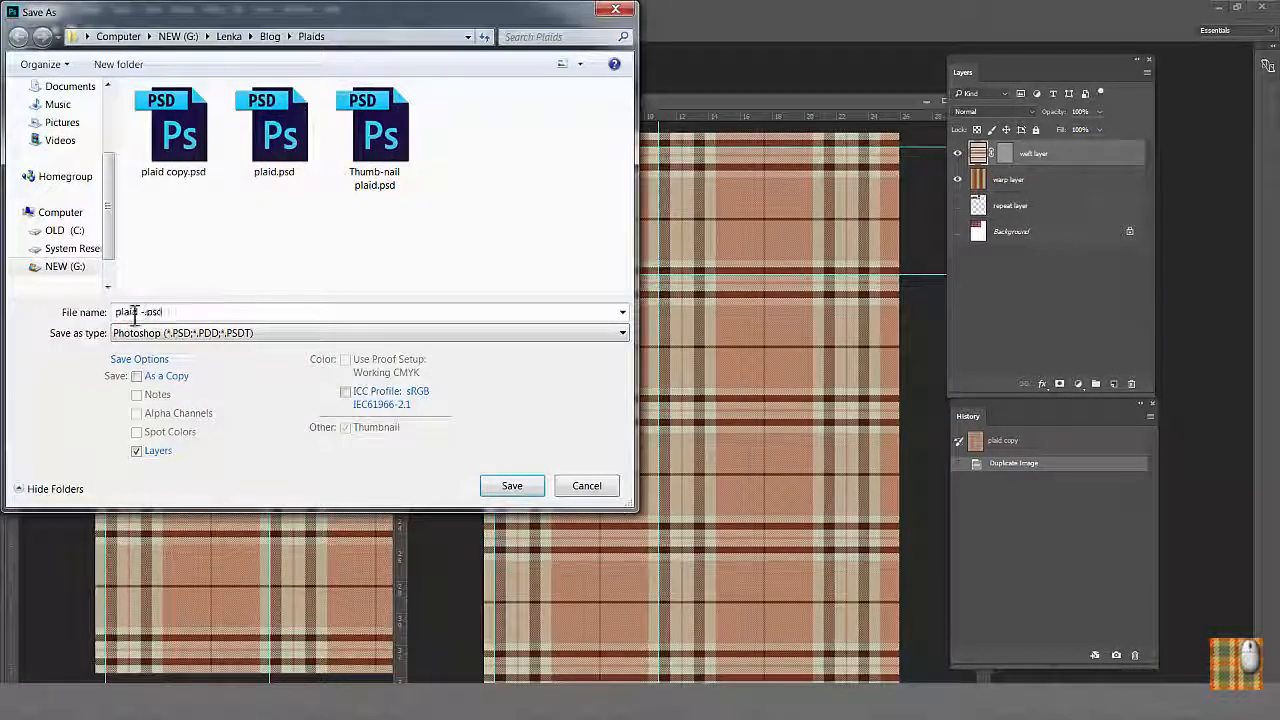
pyautogui.click(512, 485)
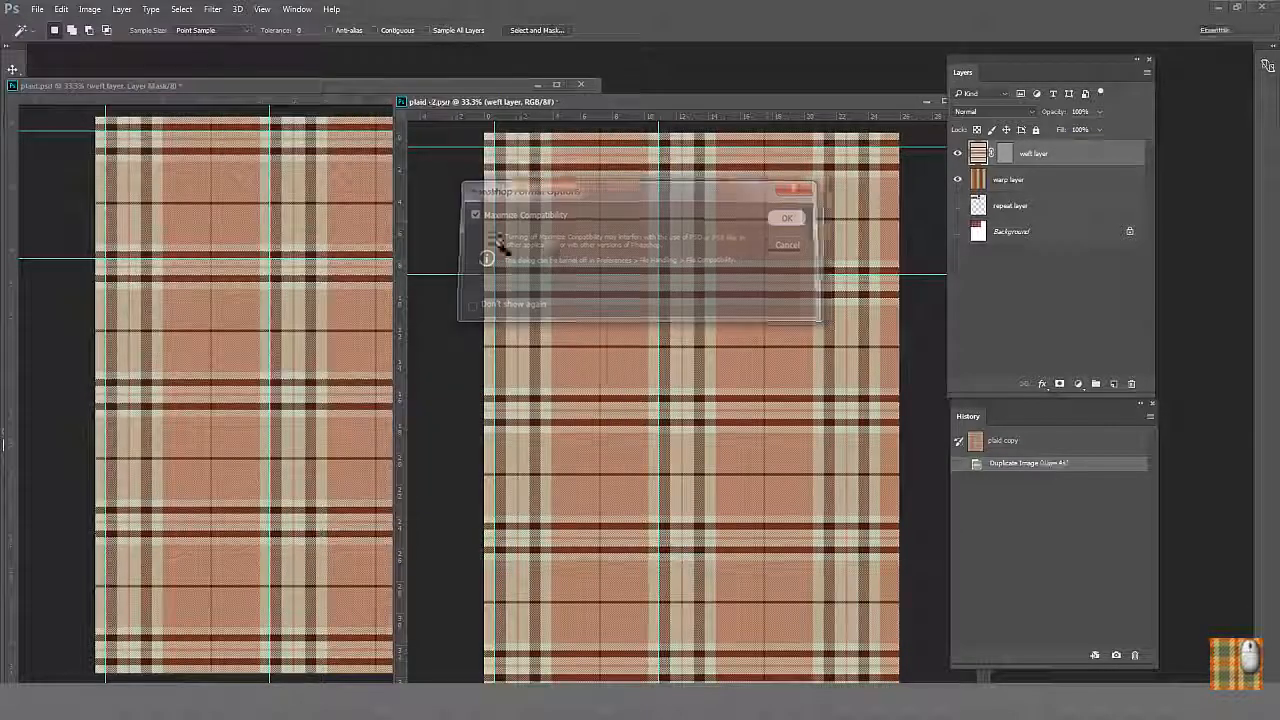
pyautogui.click(89, 9)
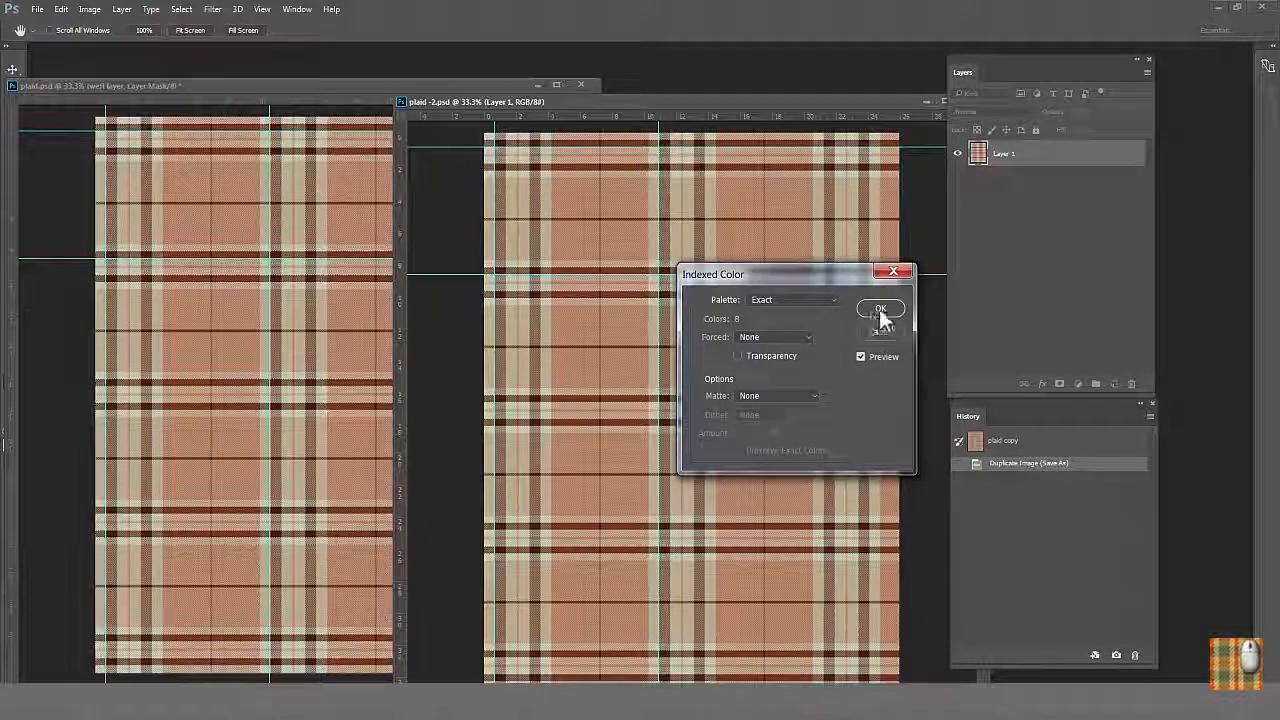
# Confirm converting the plaid copy to Indexed Color with an Exact 8-colour palette.
pyautogui.click(880, 308)
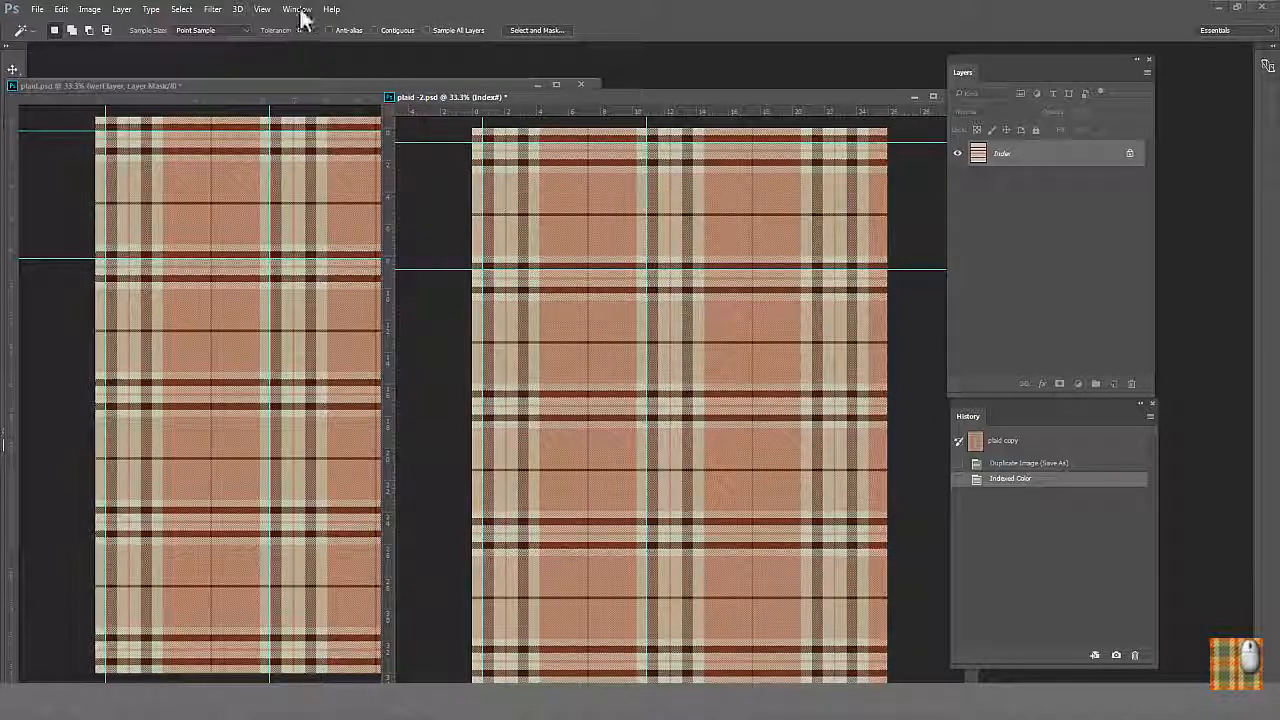
# Show the Swatches panel and open the indexed plaid's eight-colour Color Table.
pyautogui.click(299, 9)
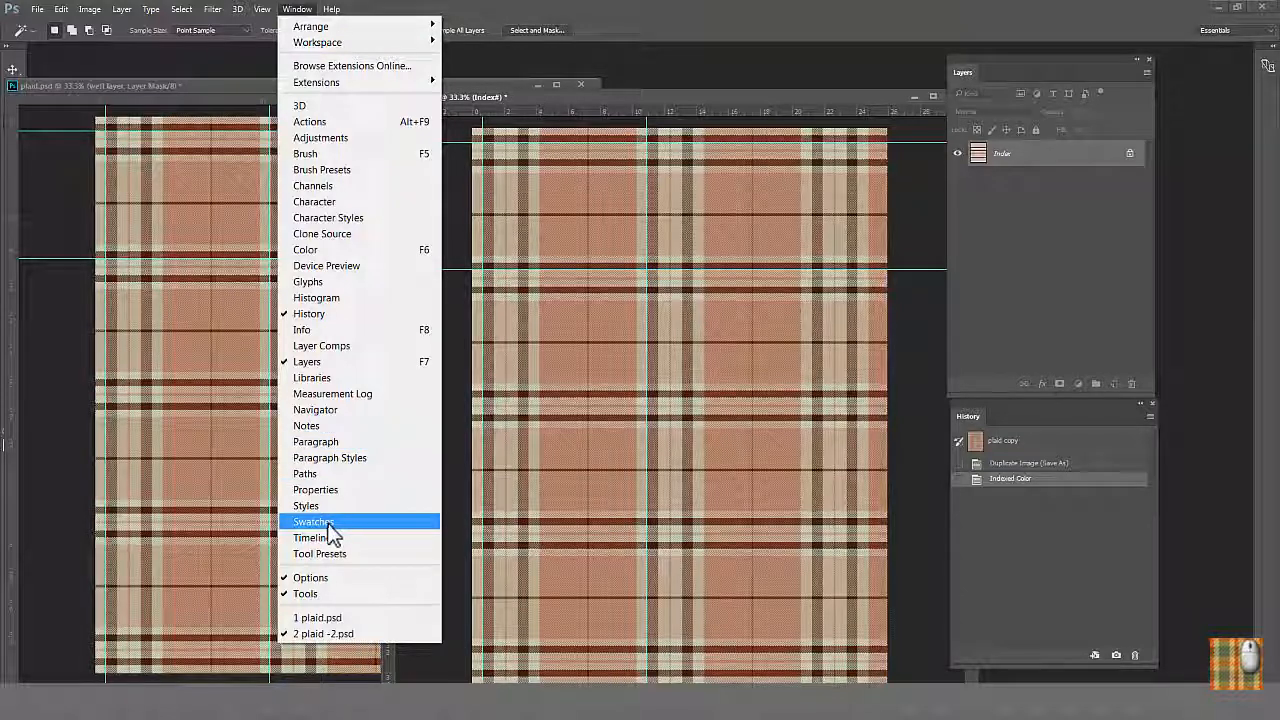
pyautogui.click(312, 521)
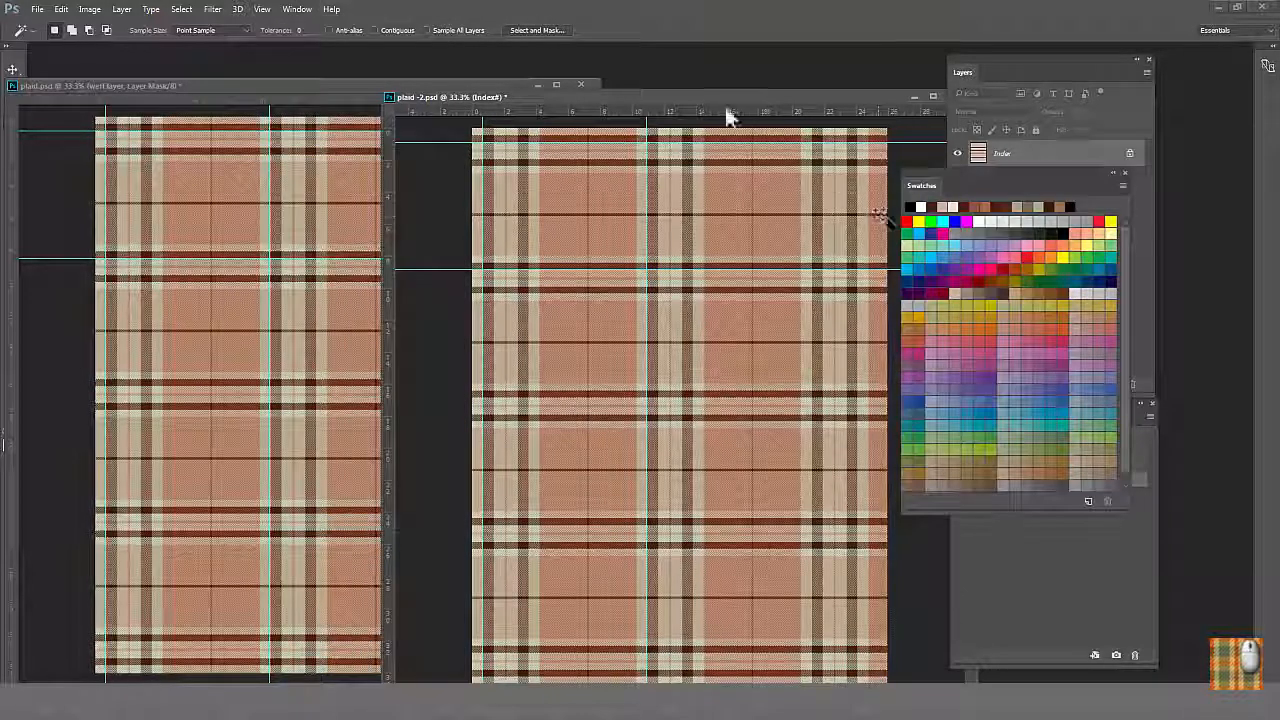
pyautogui.click(85, 9)
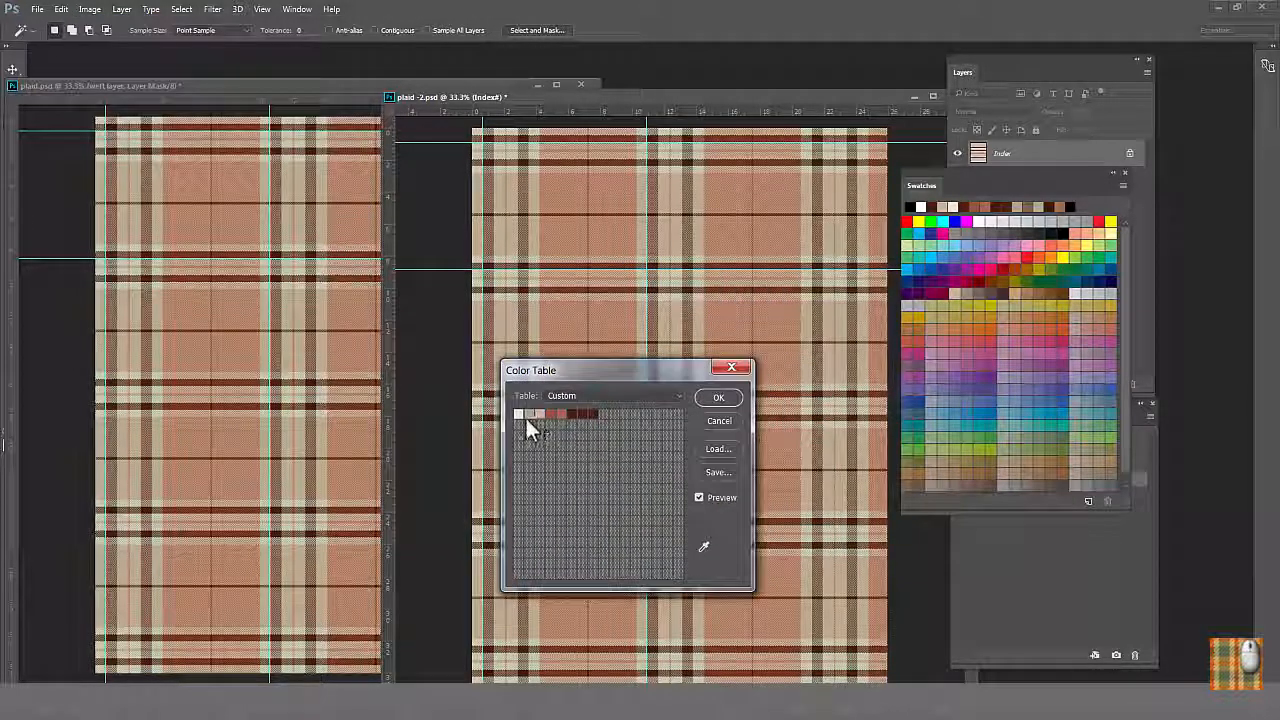
# Replace light palette entries with swatch colours for a red-orange, orange and magenta plaid.
pyautogui.click(519, 413)
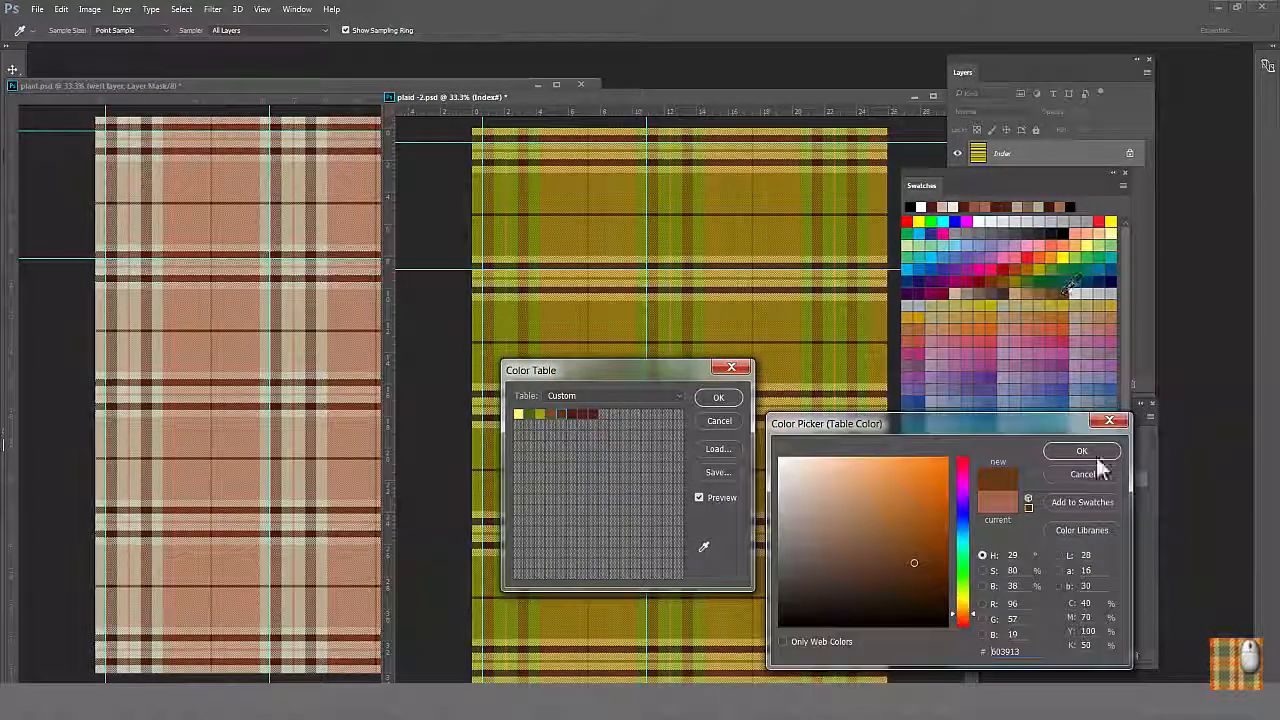
pyautogui.click(1081, 450)
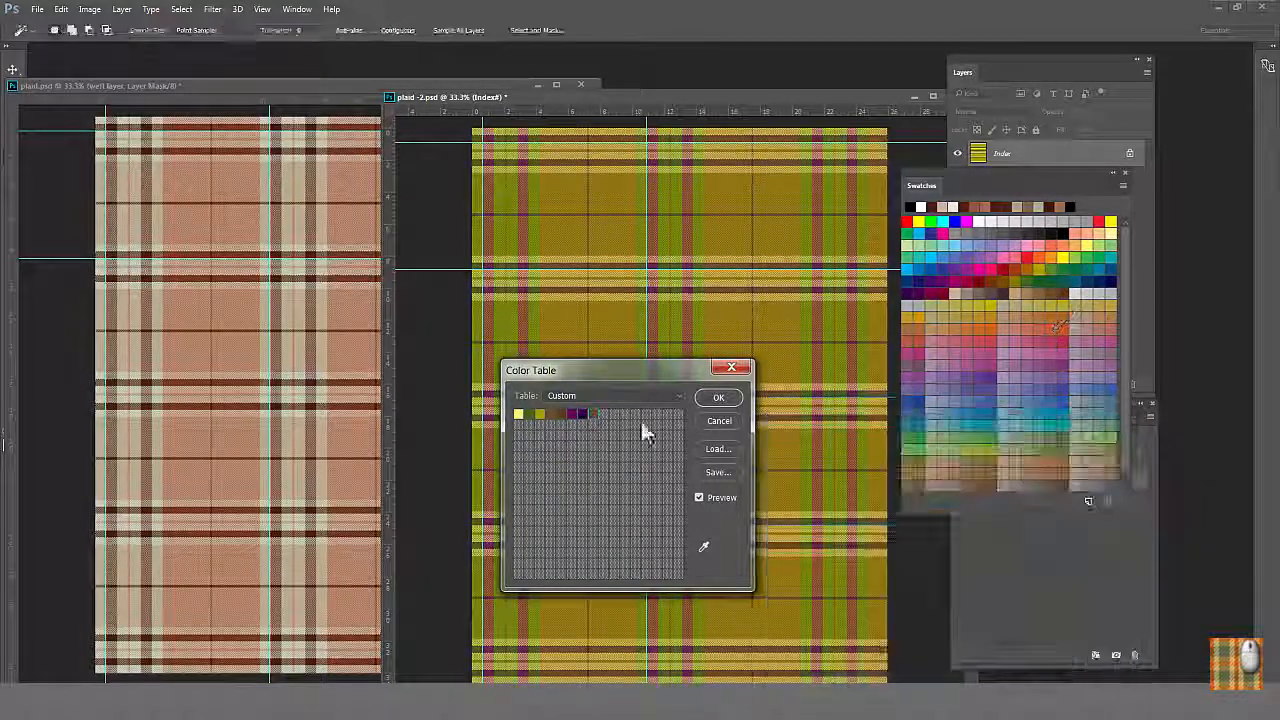
pyautogui.click(516, 414)
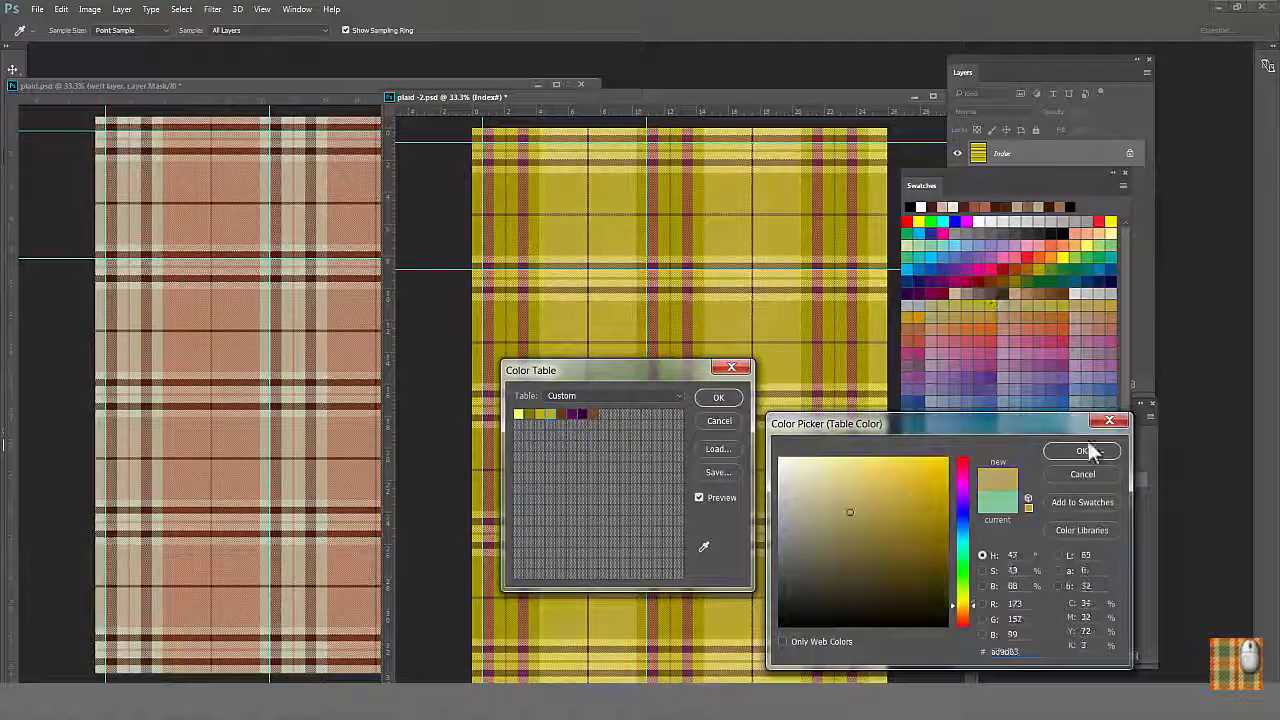
pyautogui.click(1080, 451)
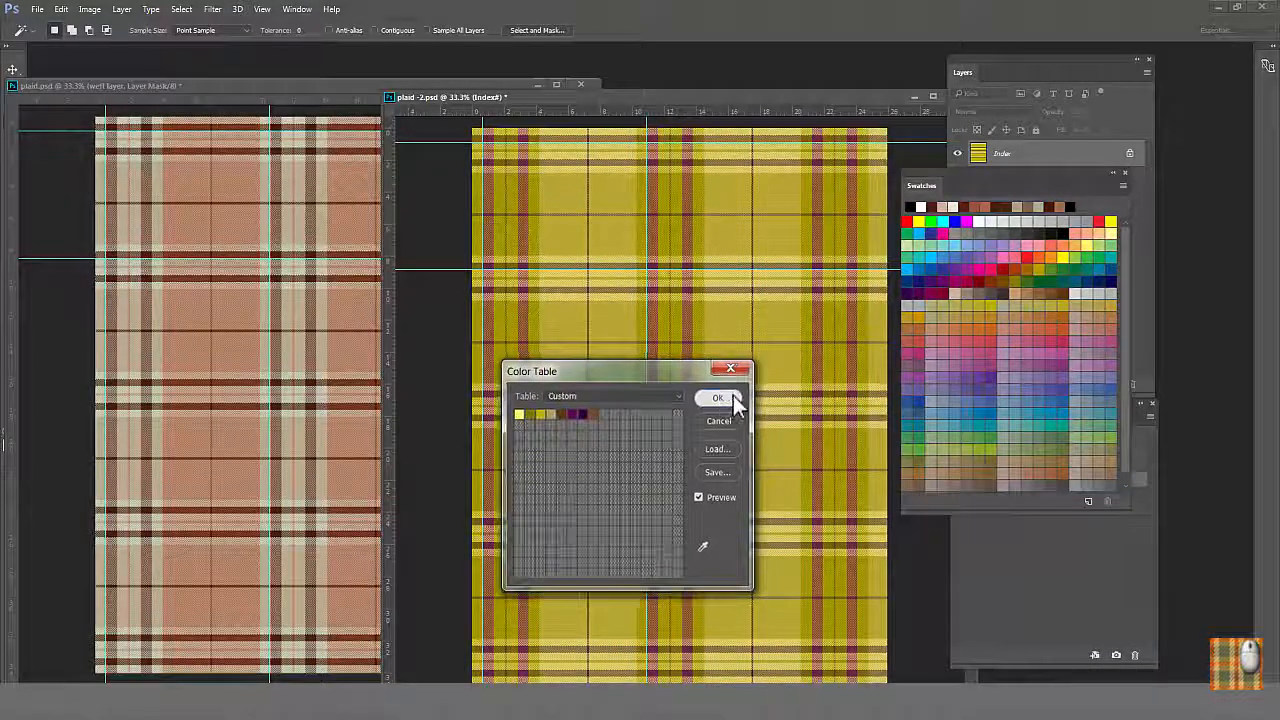
pyautogui.click(714, 398)
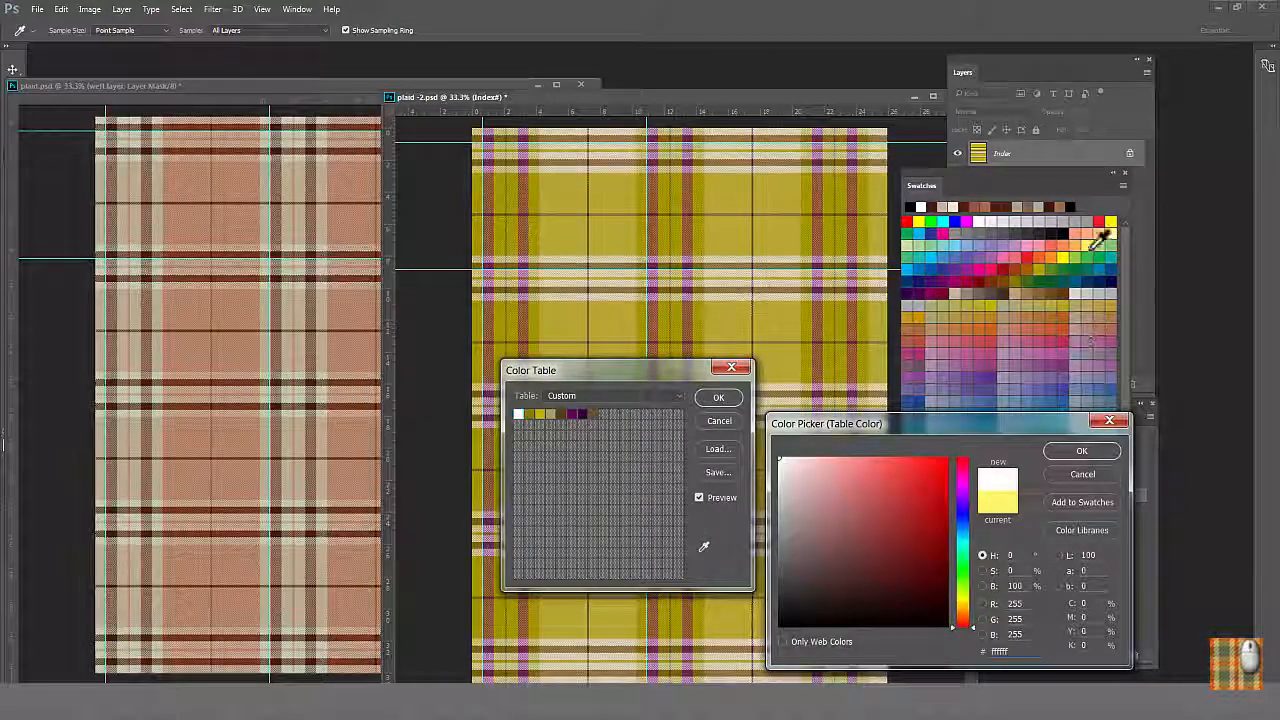
pyautogui.click(1081, 450)
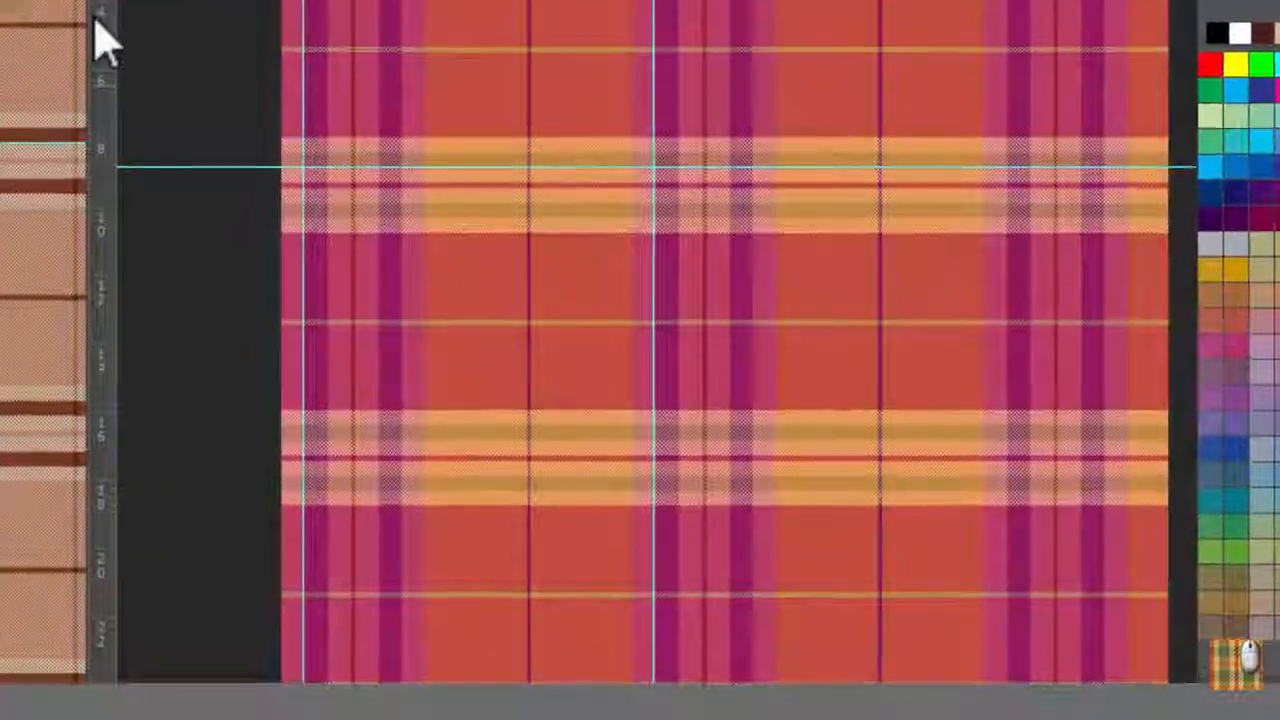
# Reopen the Color Table and swap palette entries for tan, green and brown swatch colours.
pyautogui.click(92, 9)
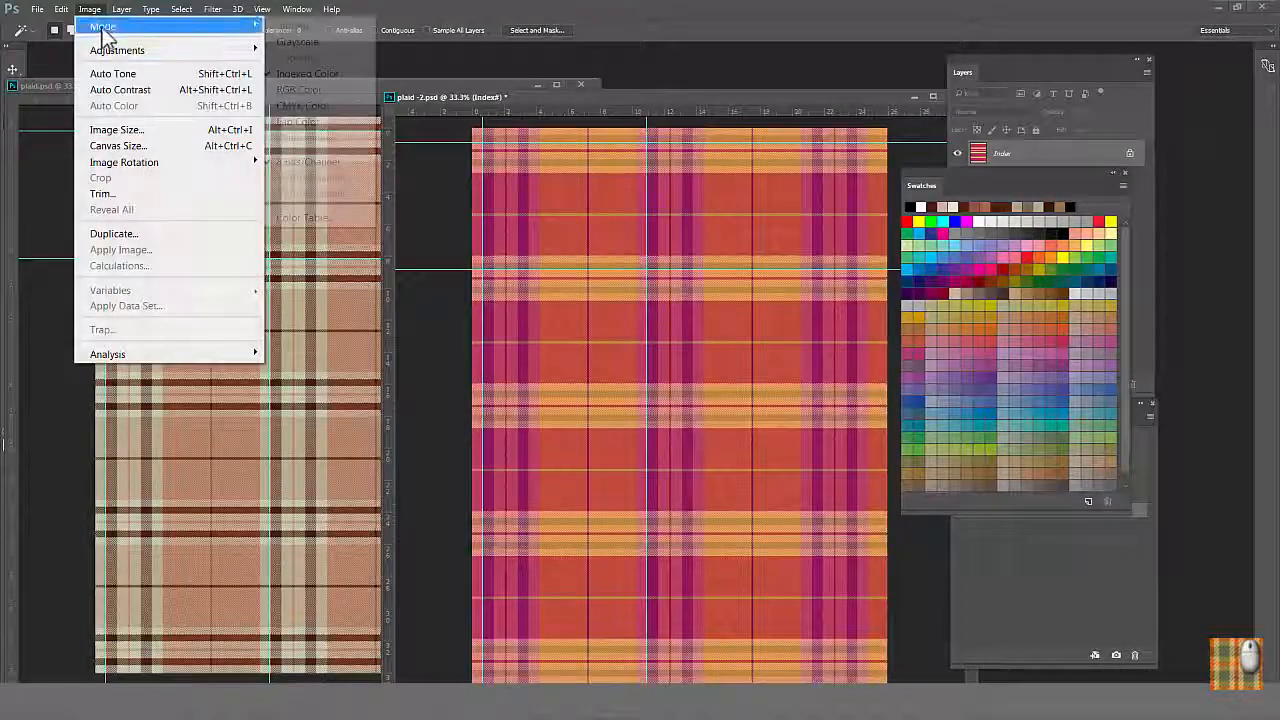
pyautogui.click(302, 217)
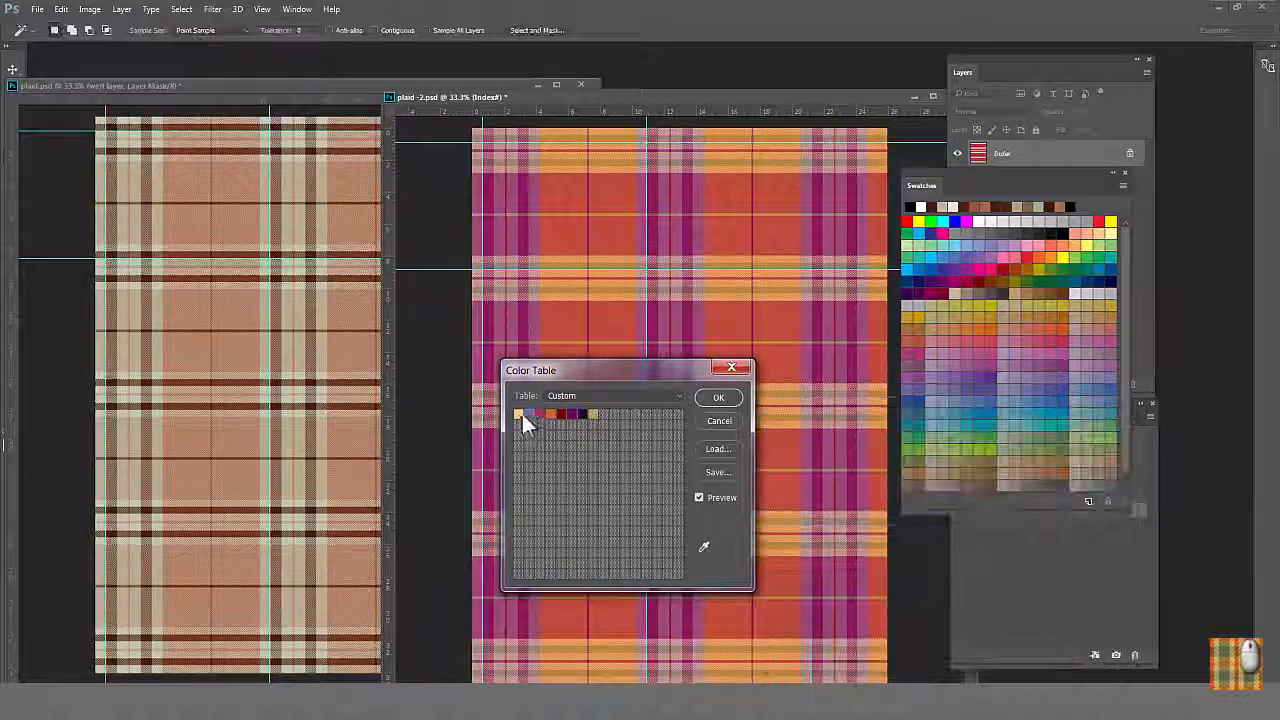
pyautogui.click(517, 415)
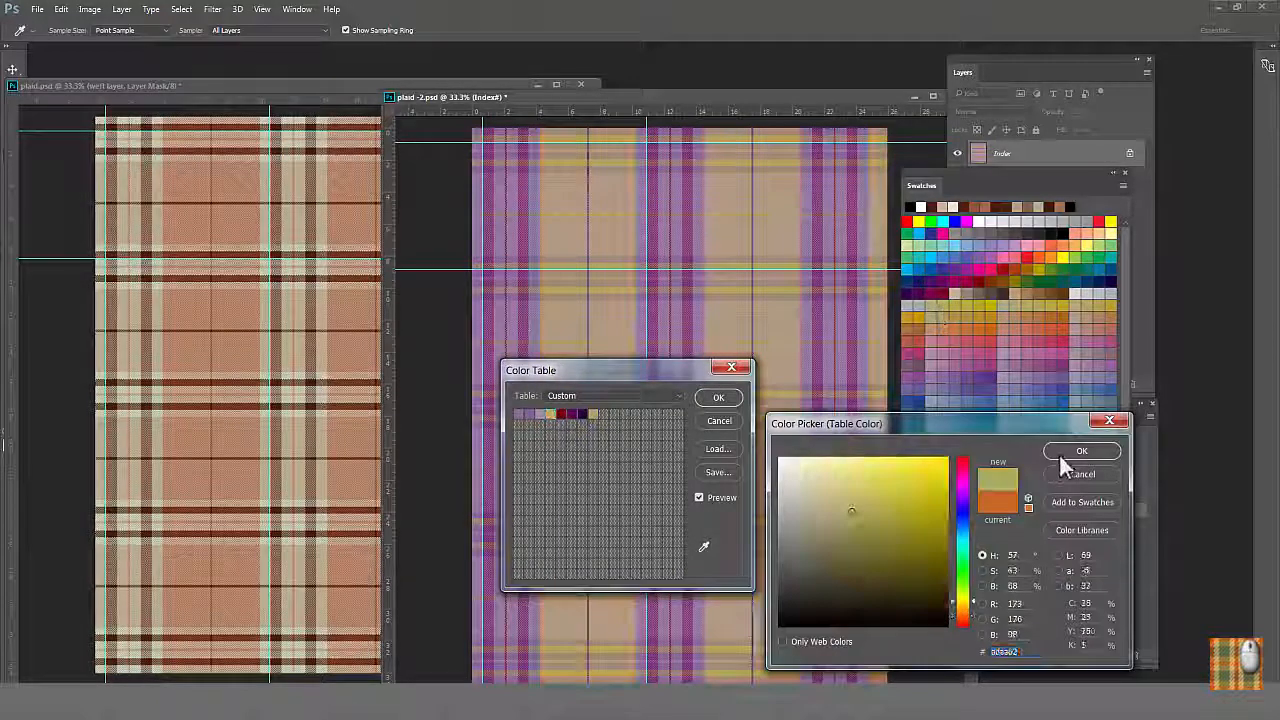
pyautogui.click(1081, 451)
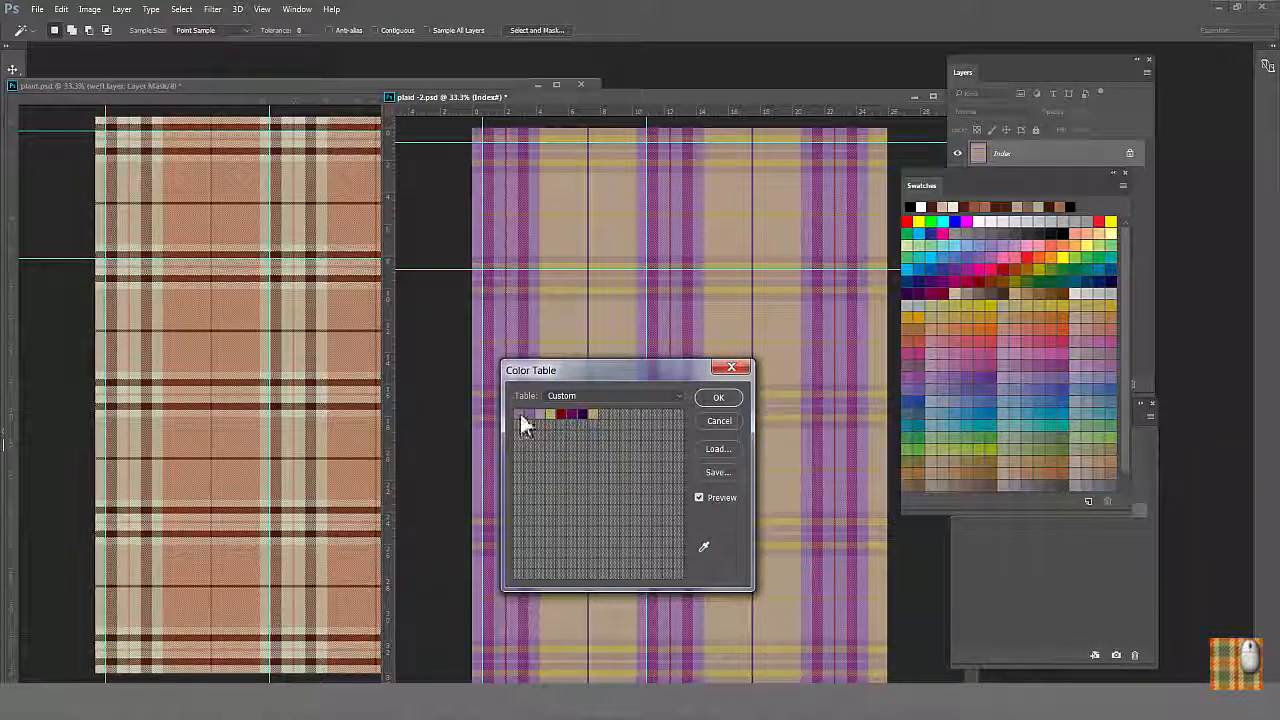
pyautogui.click(515, 415)
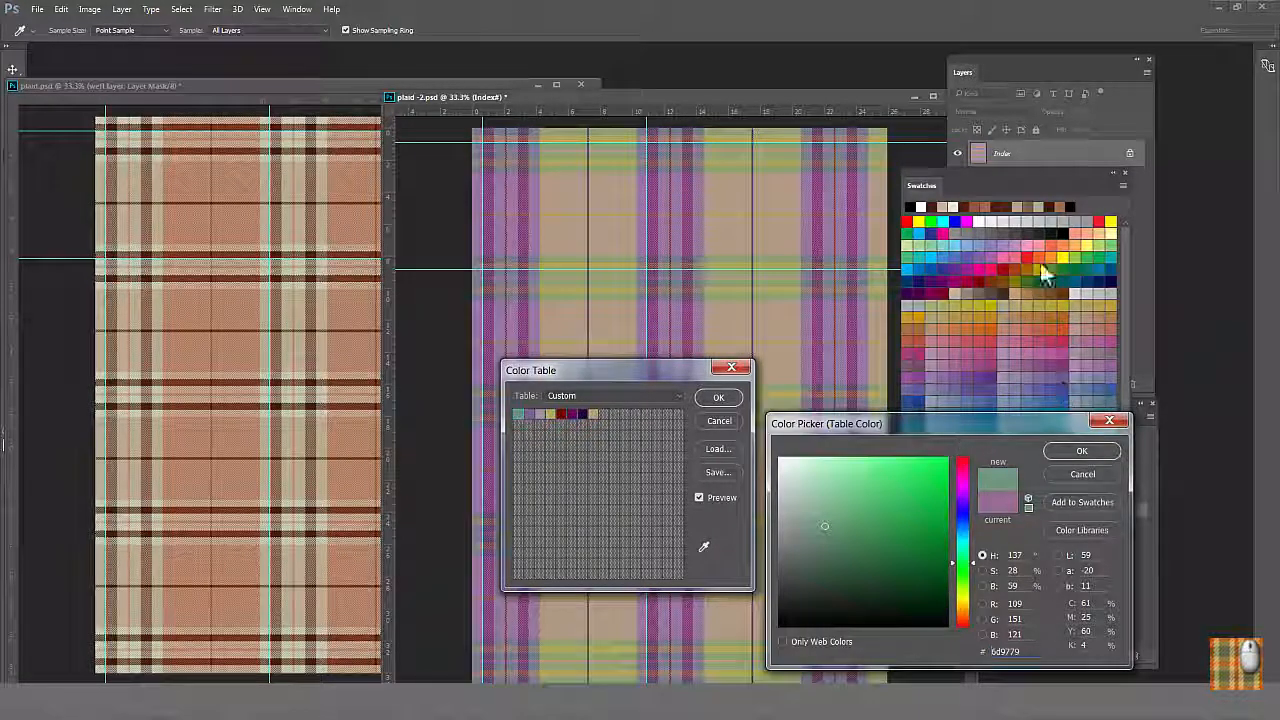
pyautogui.click(1081, 451)
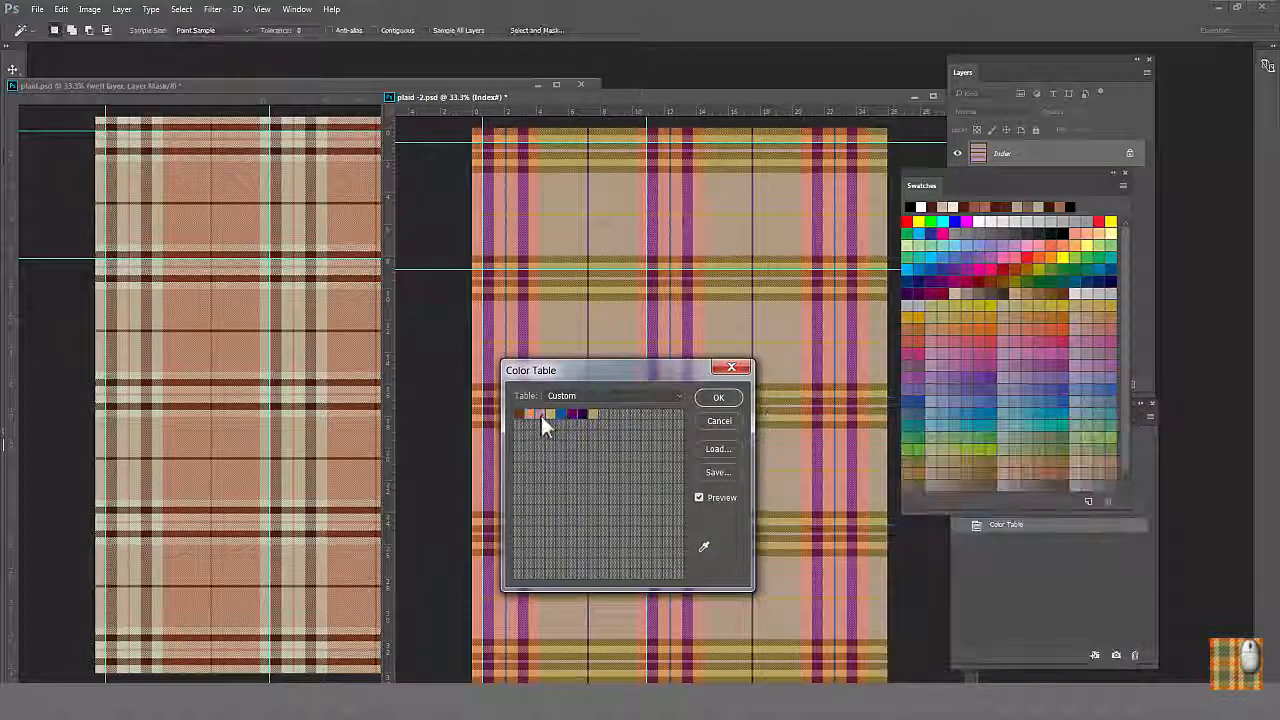
pyautogui.click(560, 414)
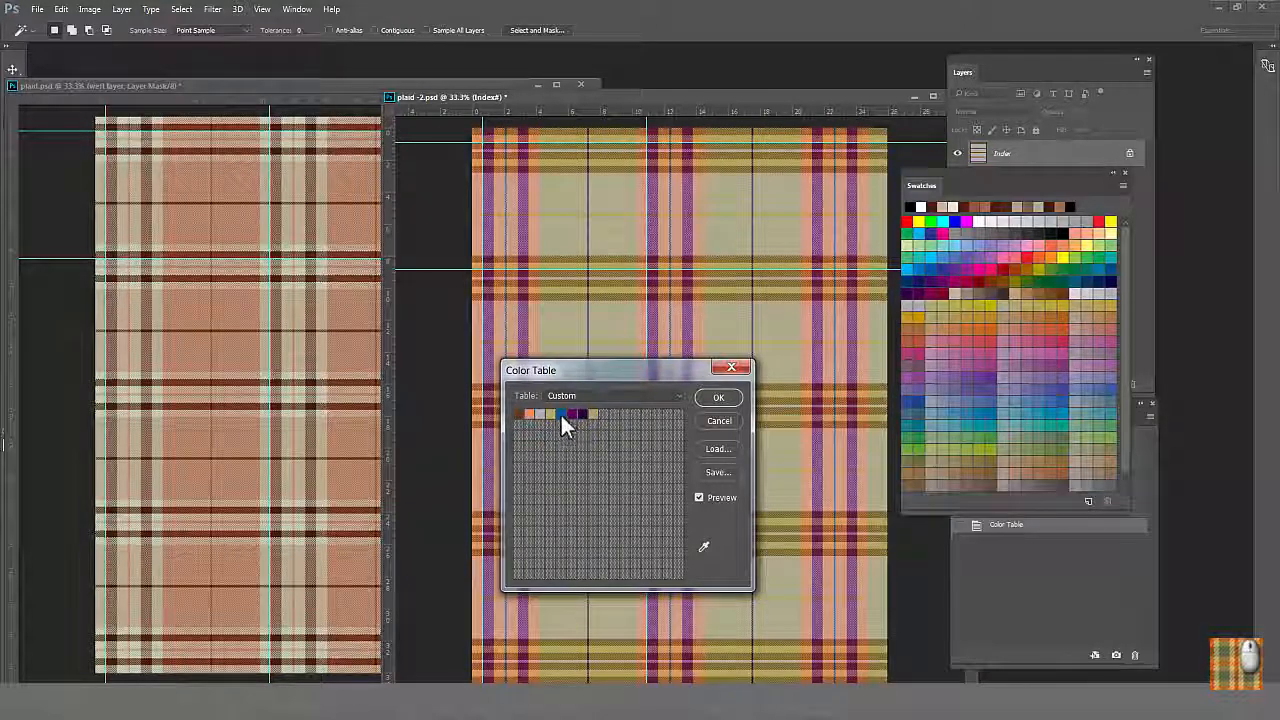
pyautogui.doubleClick(564, 414)
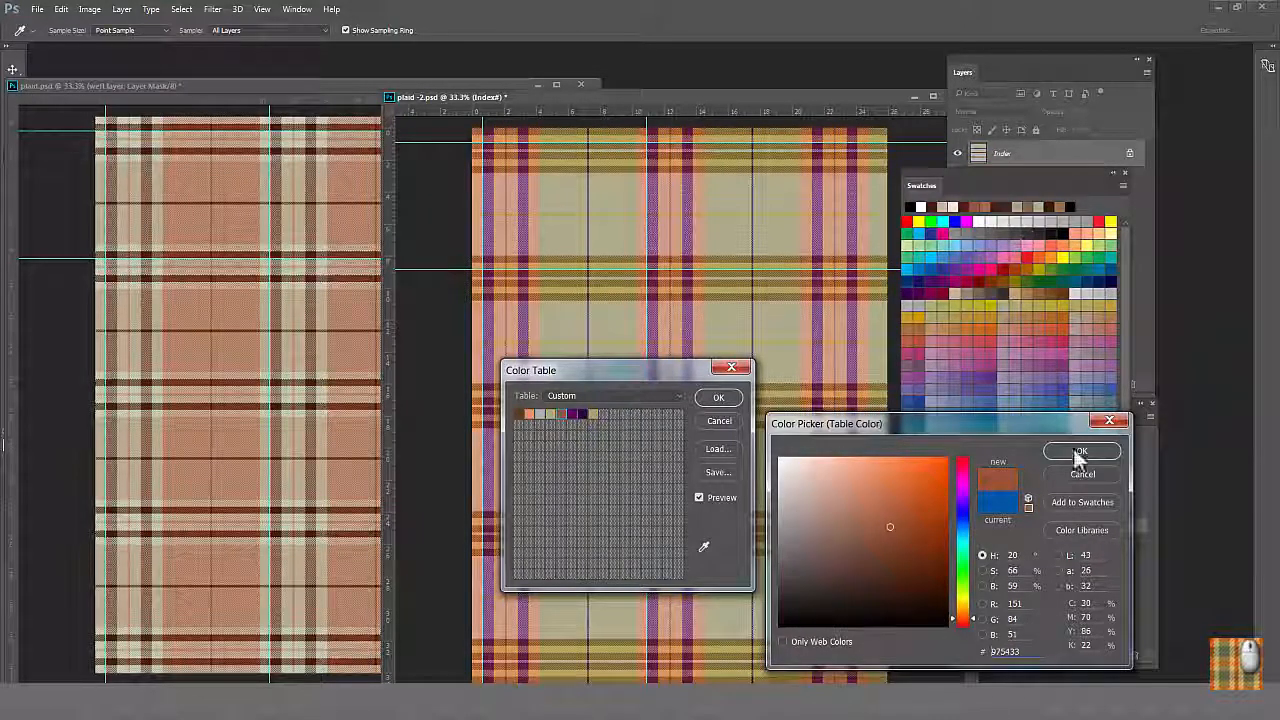
pyautogui.click(1081, 451)
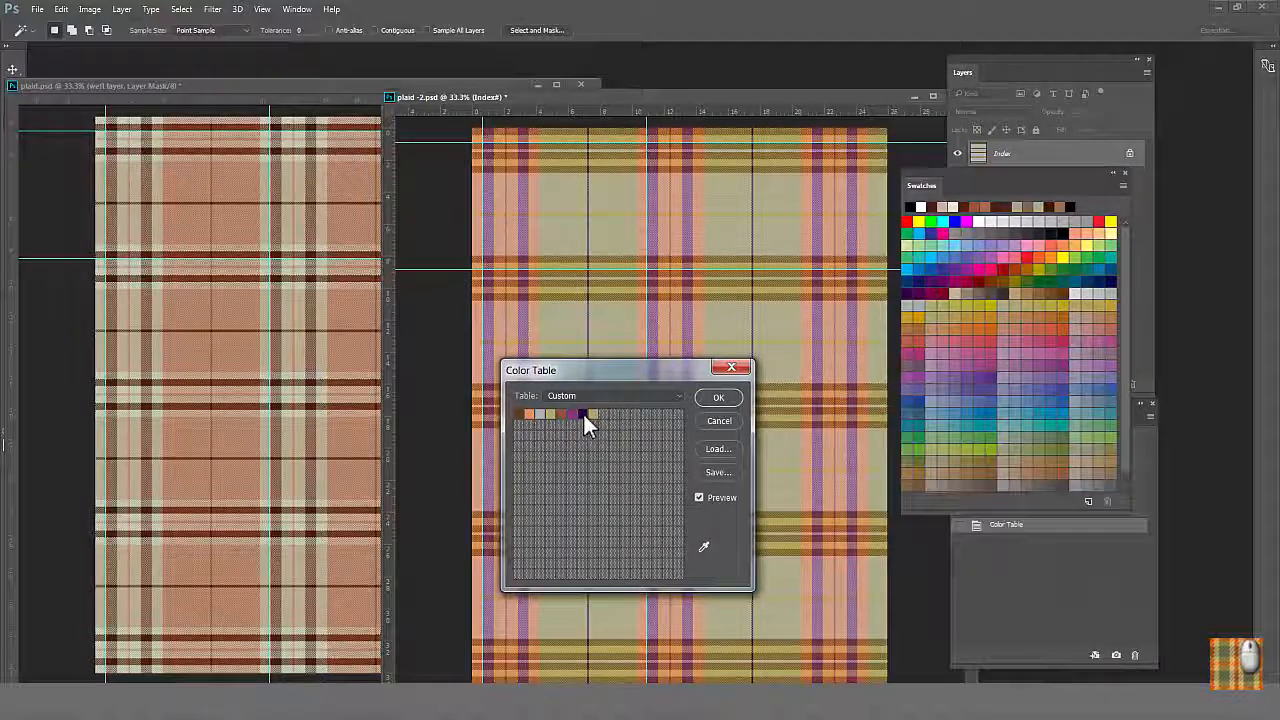
pyautogui.click(584, 414)
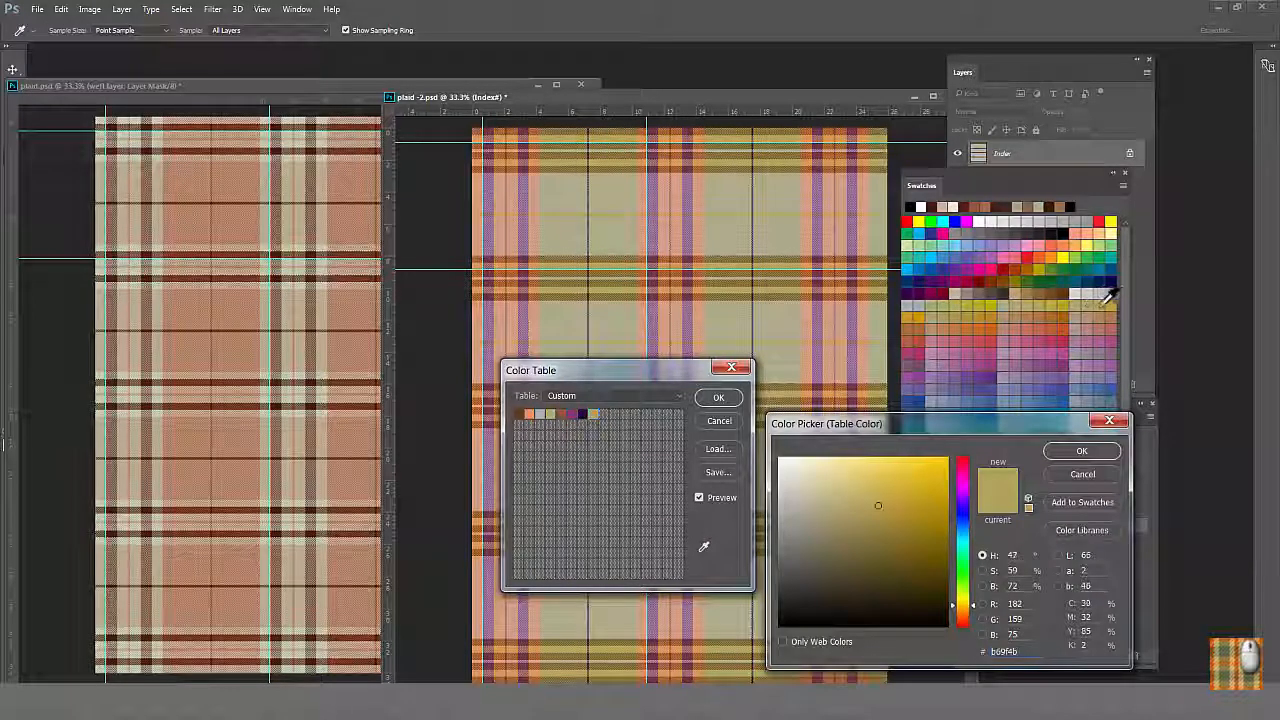